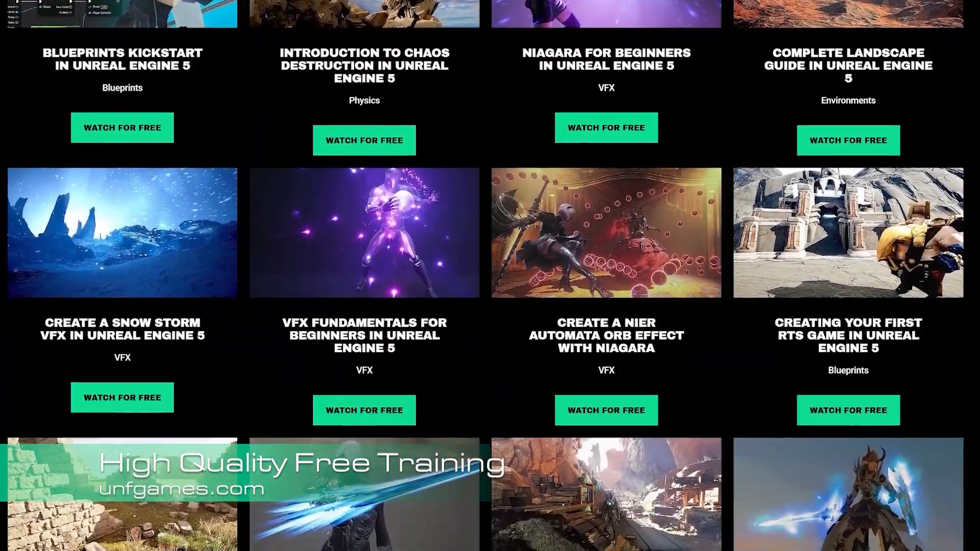
- Leave the BP_RotatingPuzzle Blueprint for the My_First_Level cave level tab
scroll(down, 3)
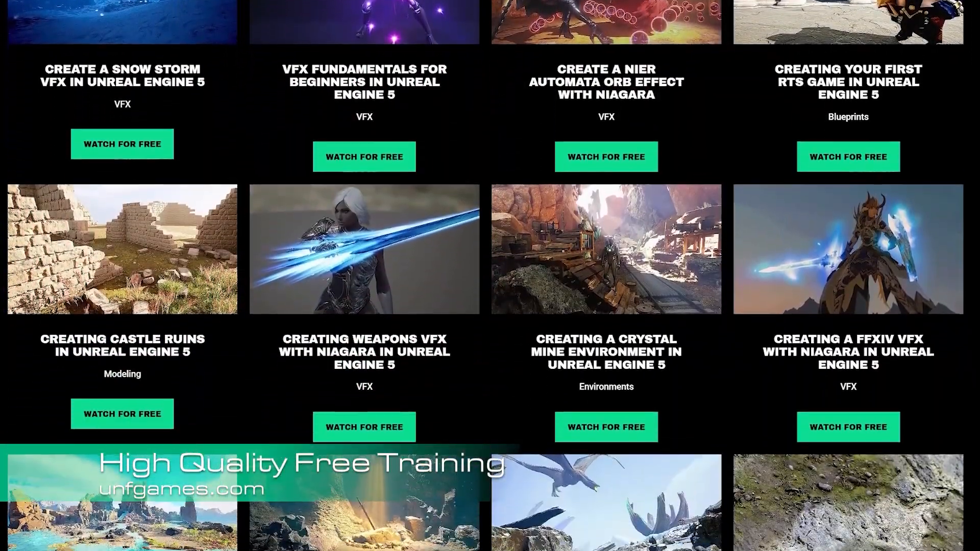
scroll(down, 3)
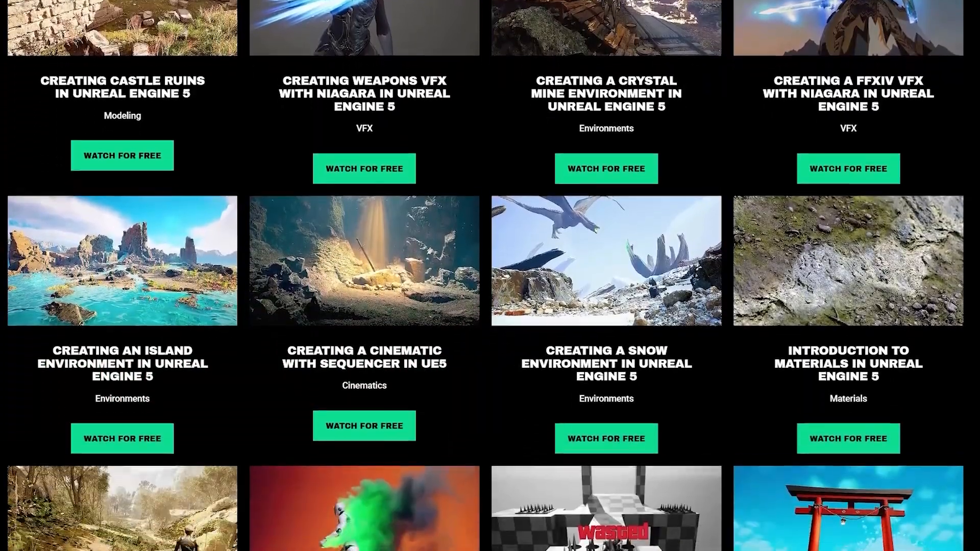
scroll(down, 3)
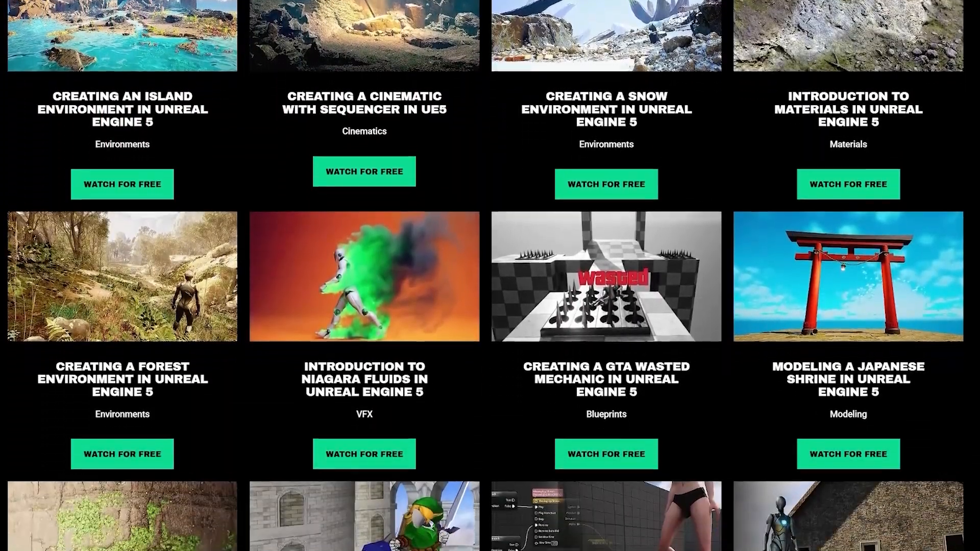
scroll(down, 3)
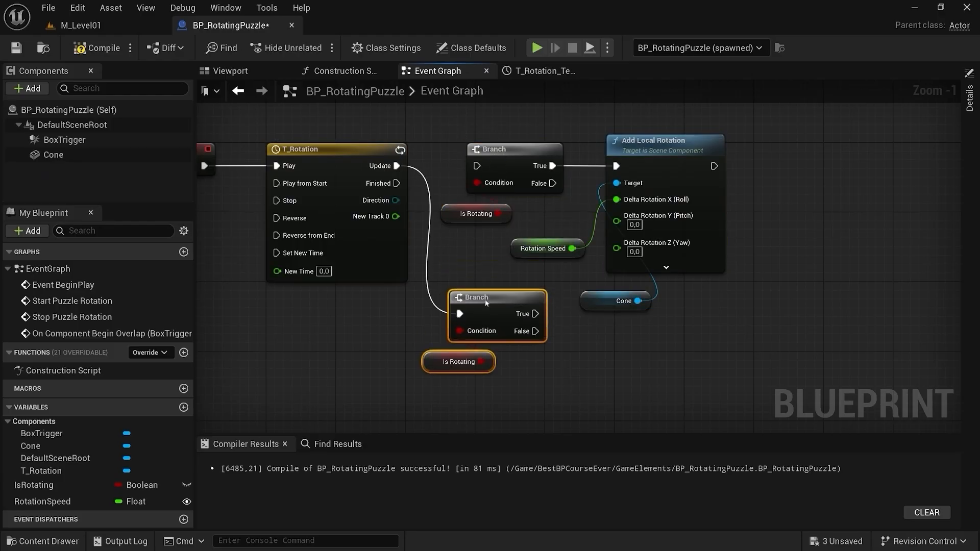
click(535, 47)
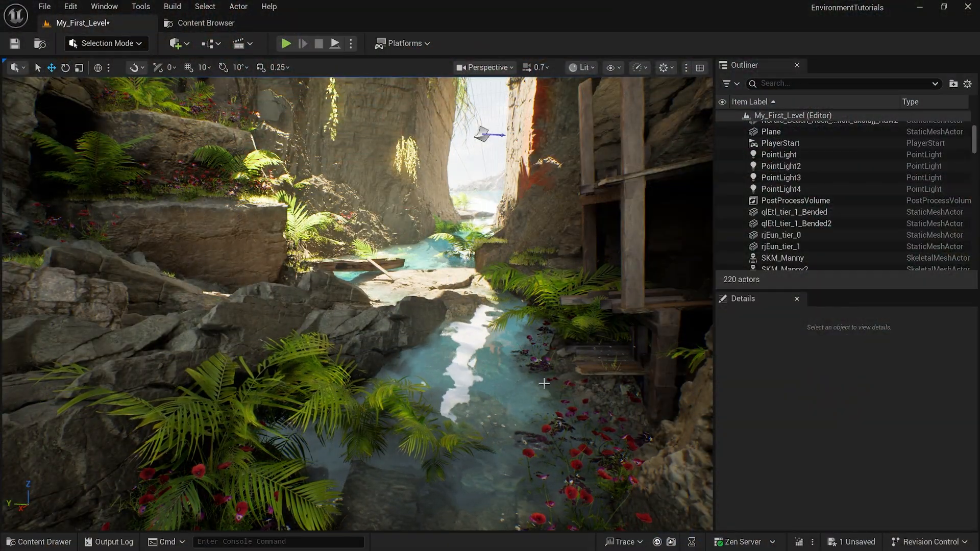
click(69, 7)
text(water)
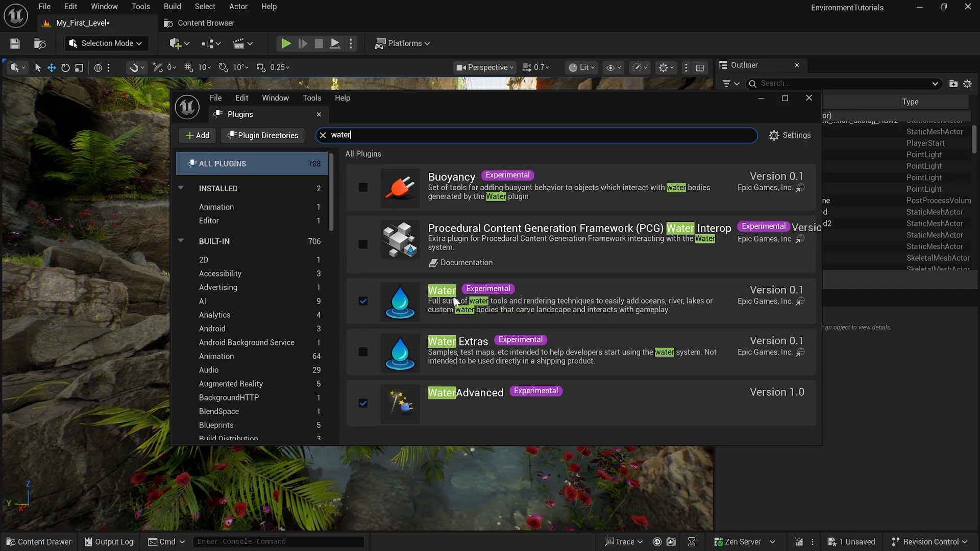
mouse_move(487, 287)
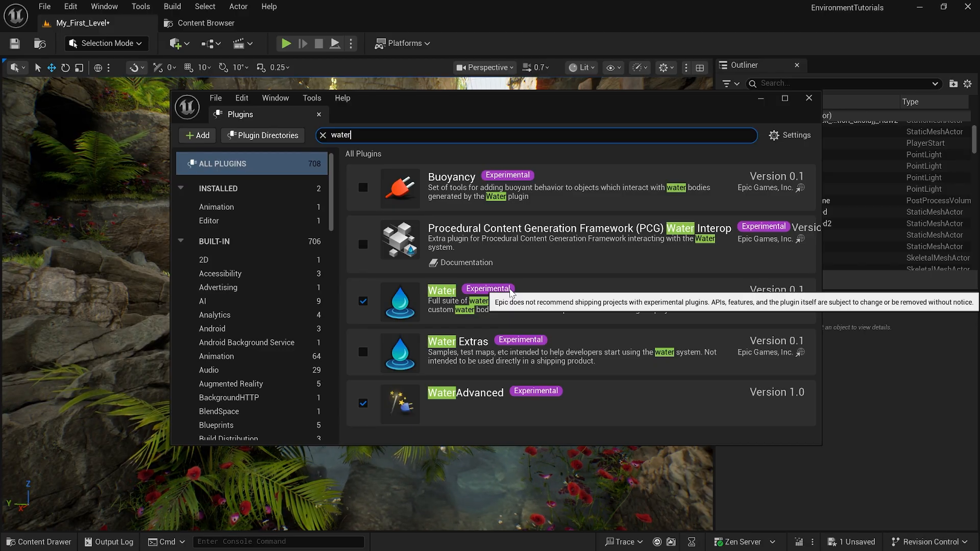
mouse_move(444, 417)
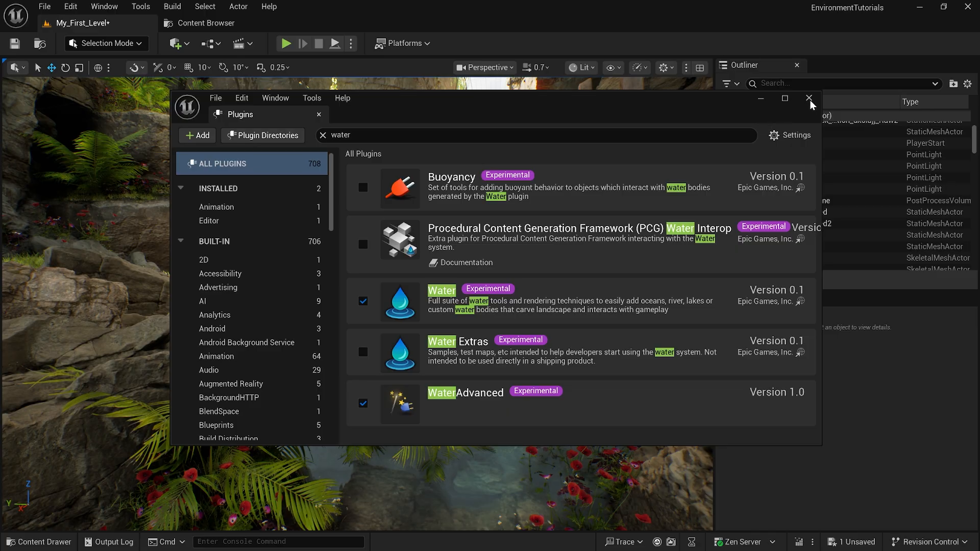
click(809, 98)
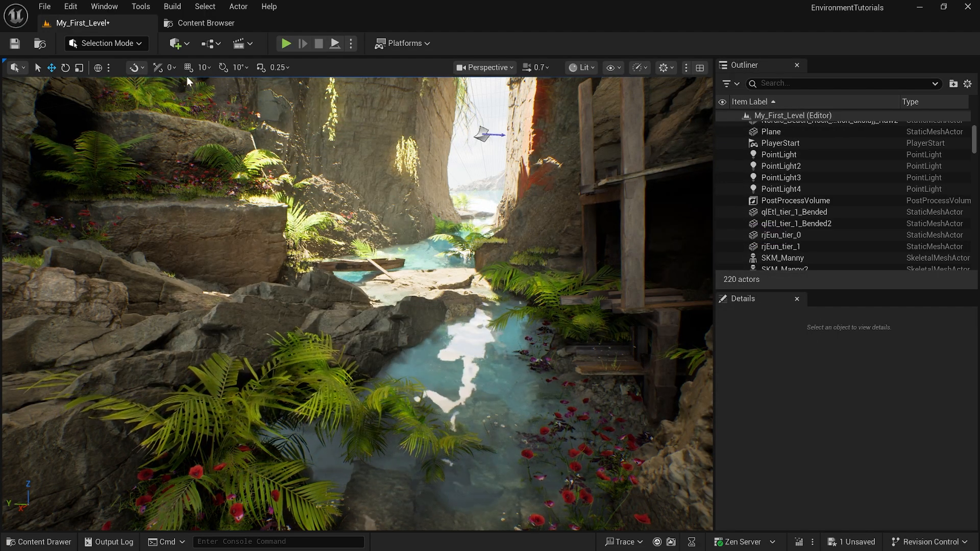
- Open Content Browser 2 from the Window menu at the top-level All folder
click(103, 6)
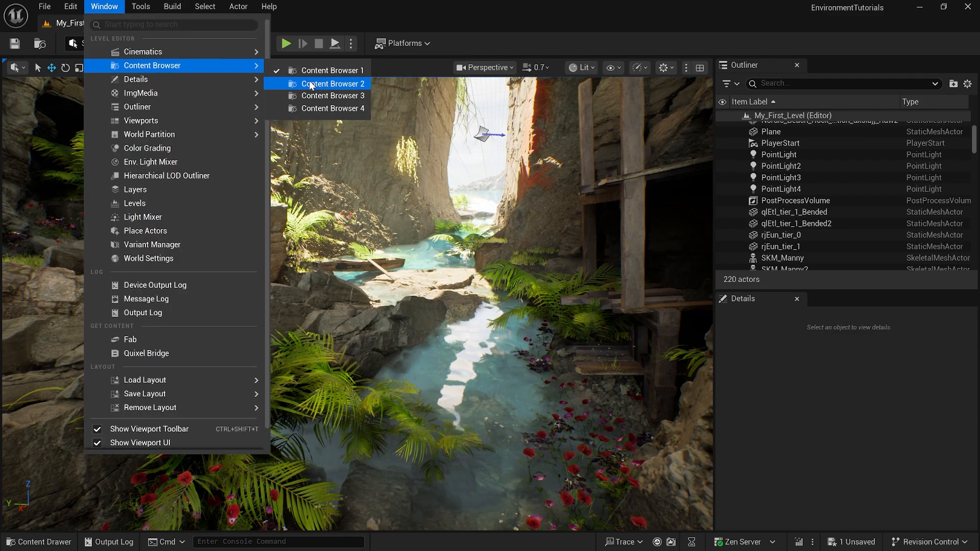
click(337, 83)
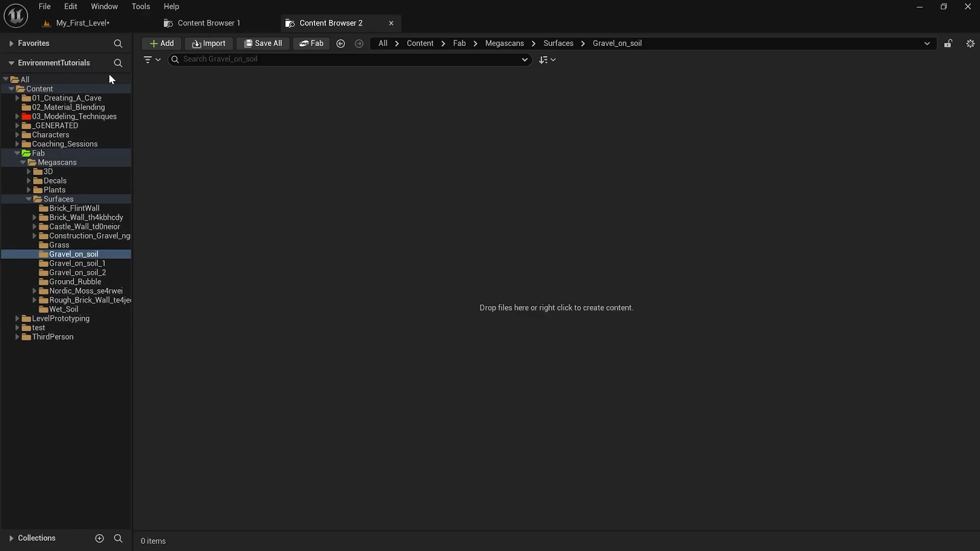
click(26, 80)
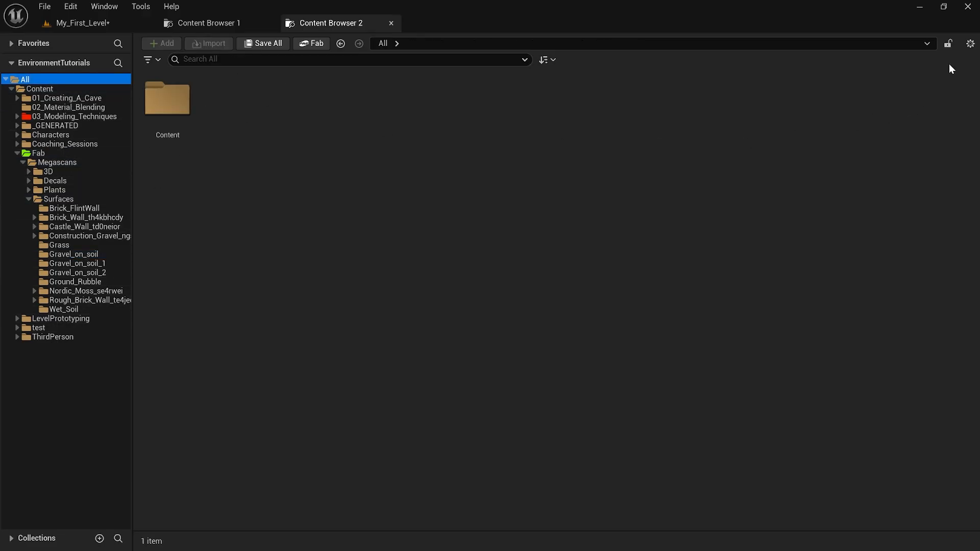
- Show Engine and Plugin content, open the Engine folder, and search 'wate'
click(971, 43)
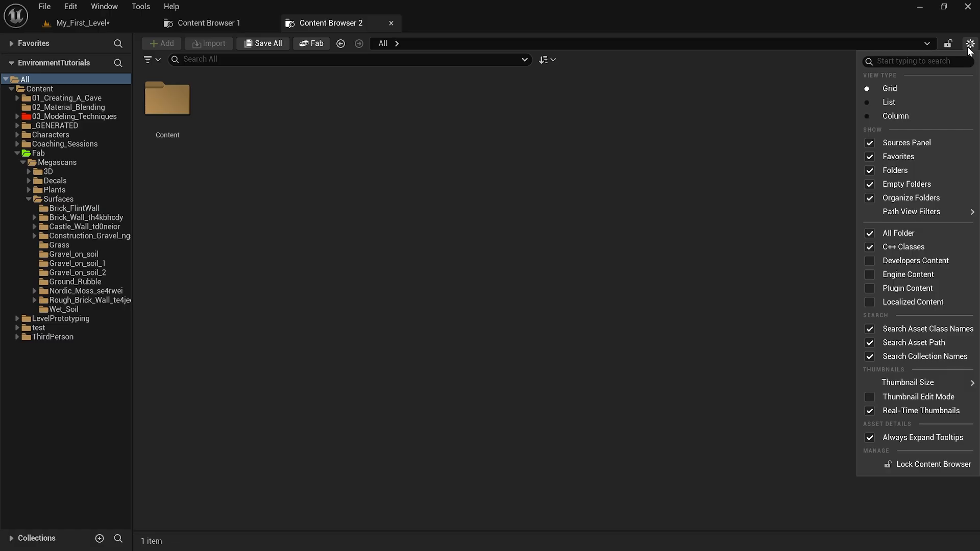
mouse_move(968, 50)
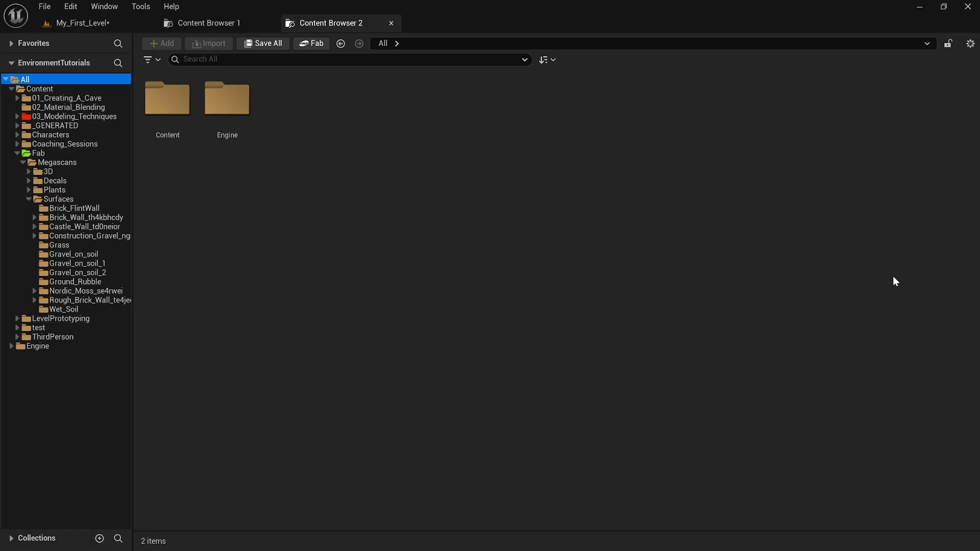
click(37, 346)
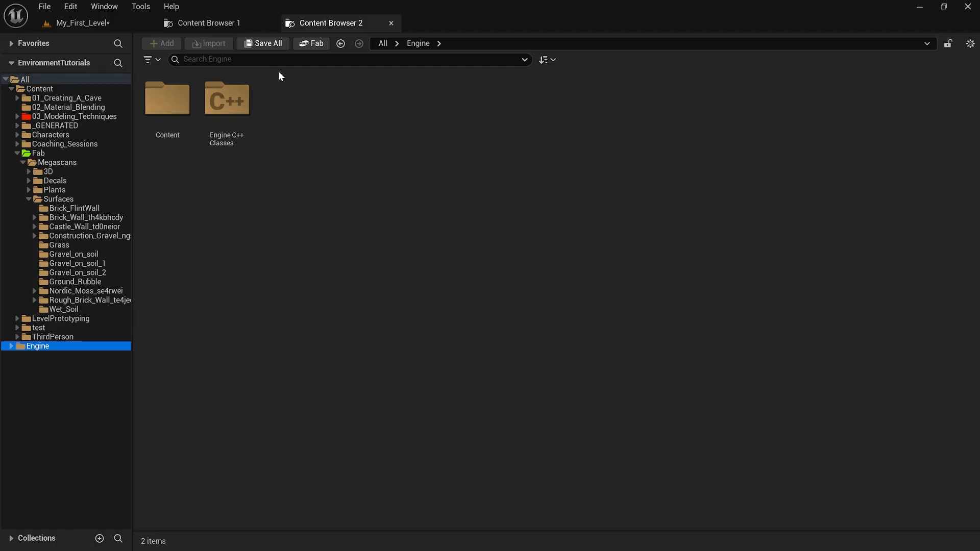
text(water)
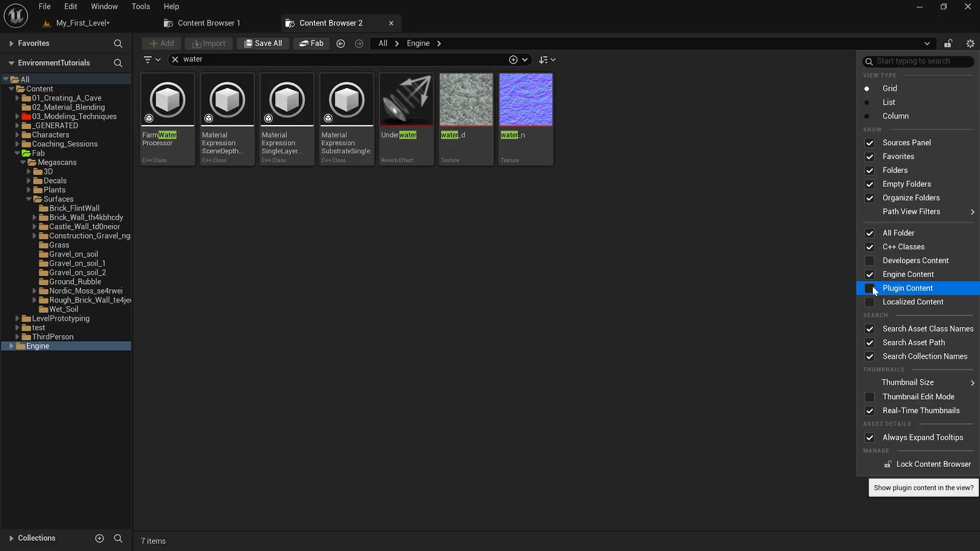
click(869, 288)
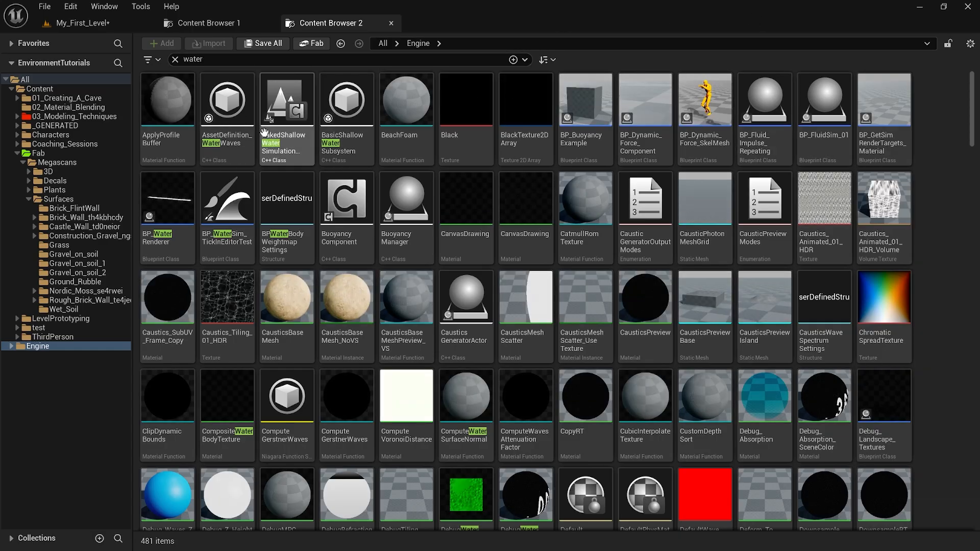
scroll(down, 3)
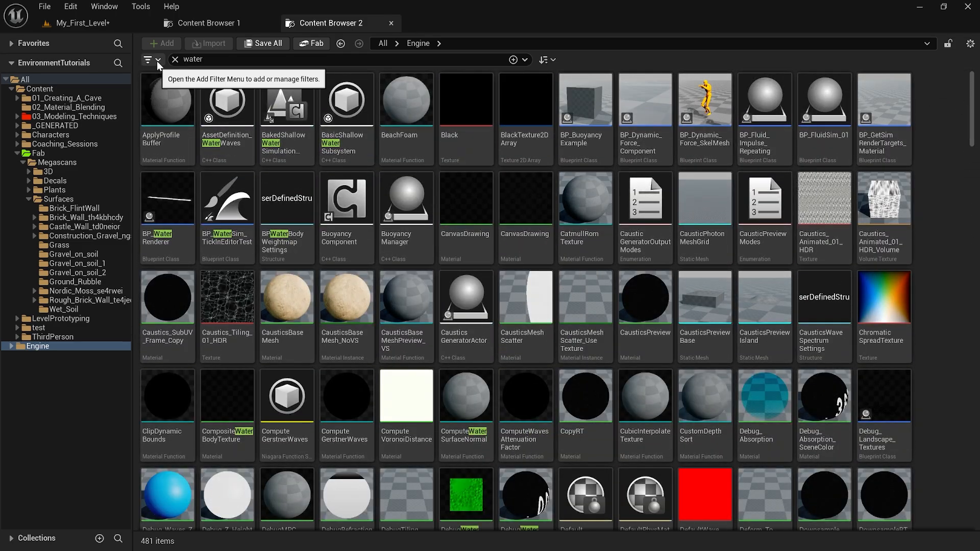
- Filter the water search to Material Instances only, leaving 47 results
click(150, 60)
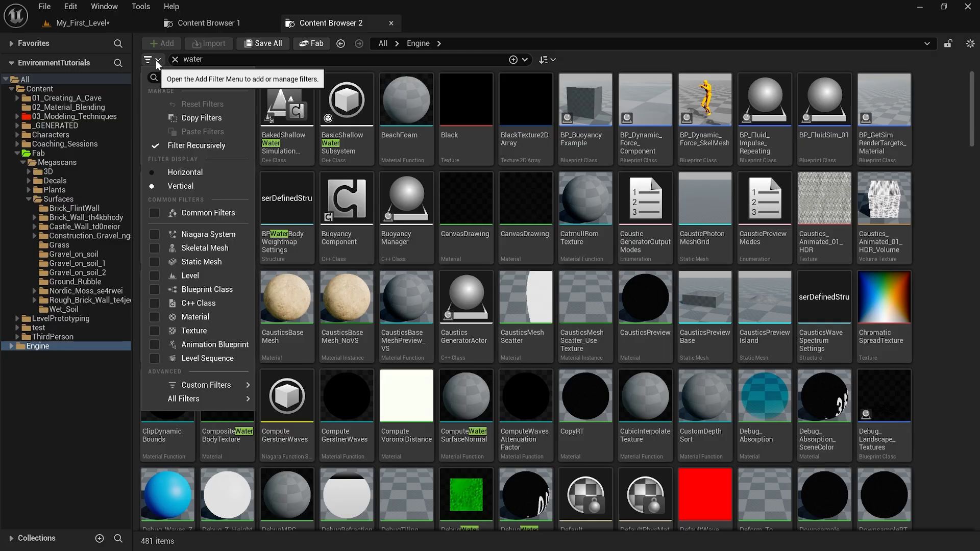
click(184, 398)
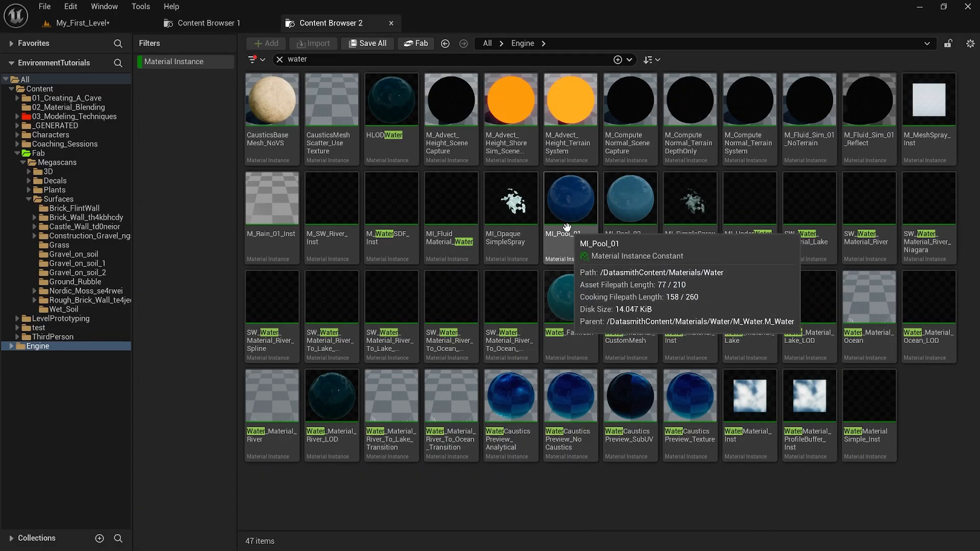
mouse_move(630, 400)
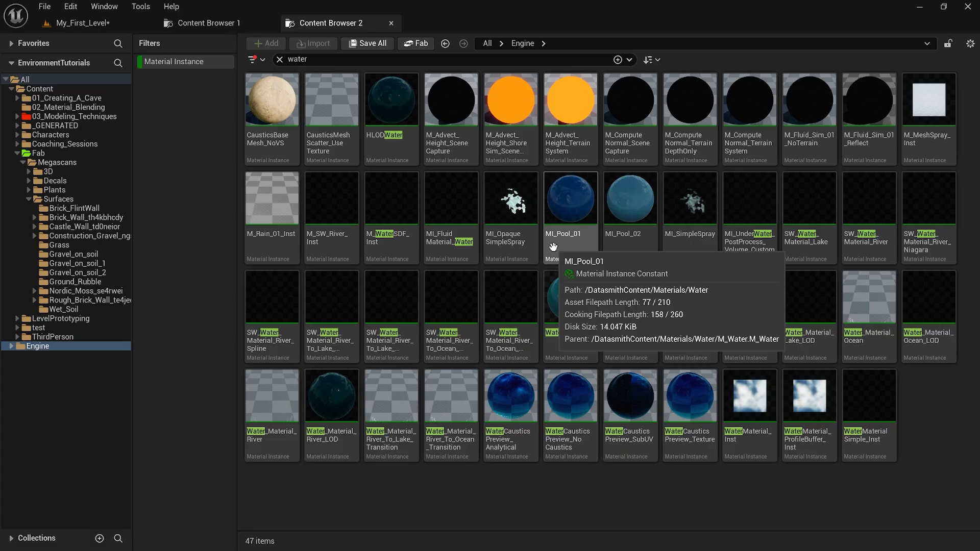
mouse_move(556, 273)
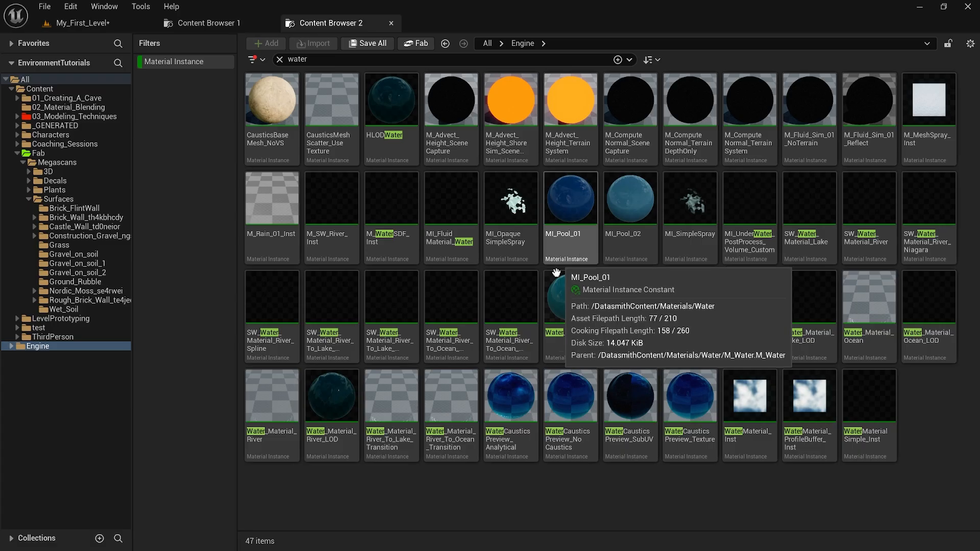
mouse_move(493, 504)
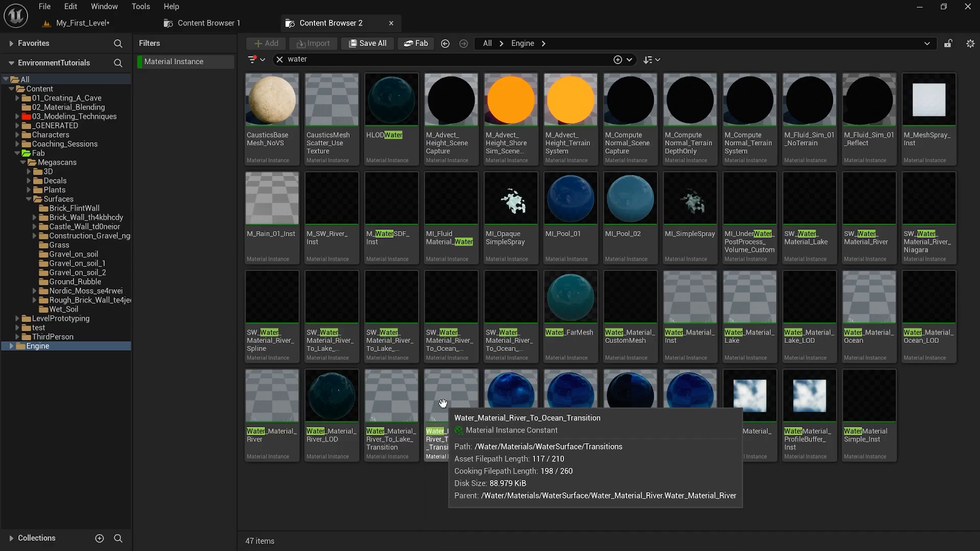
click(390, 100)
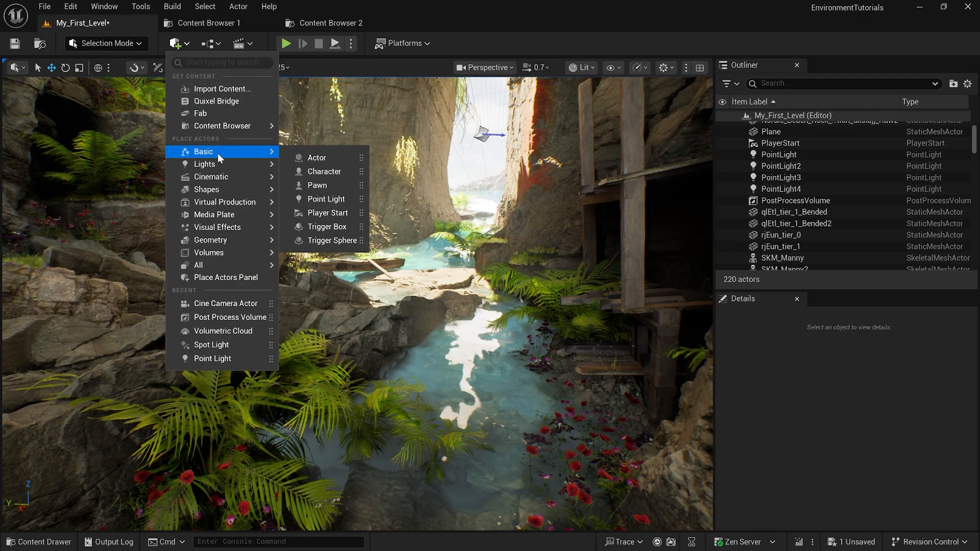
mouse_move(211, 239)
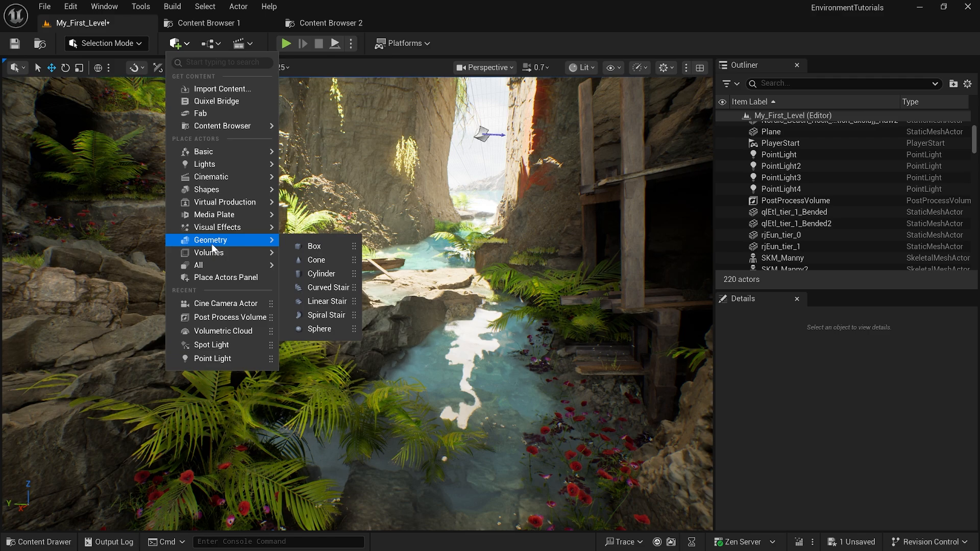
mouse_move(202, 151)
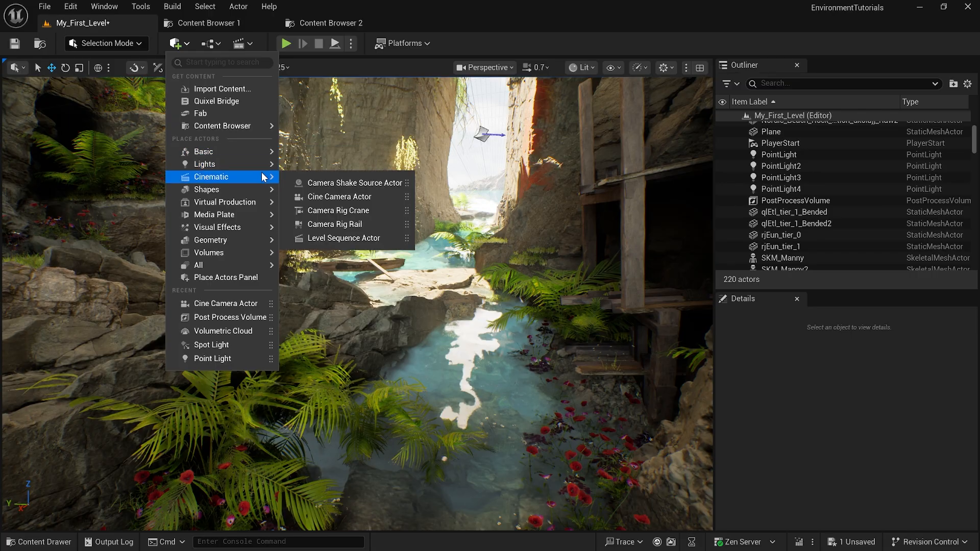
mouse_move(207, 189)
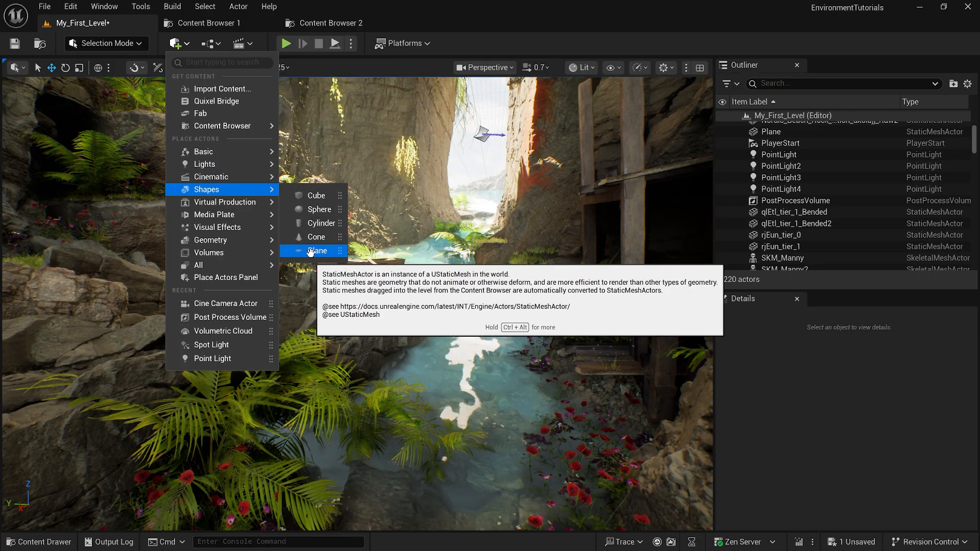
- Place a Plane shape, Plane2, in the canyon stream, bringing the level to 221 actors
click(317, 251)
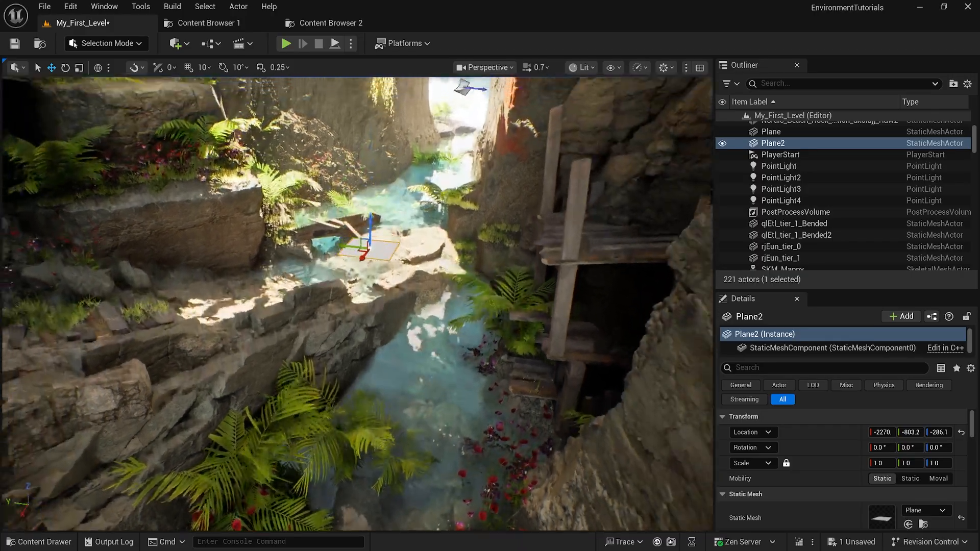
click(330, 23)
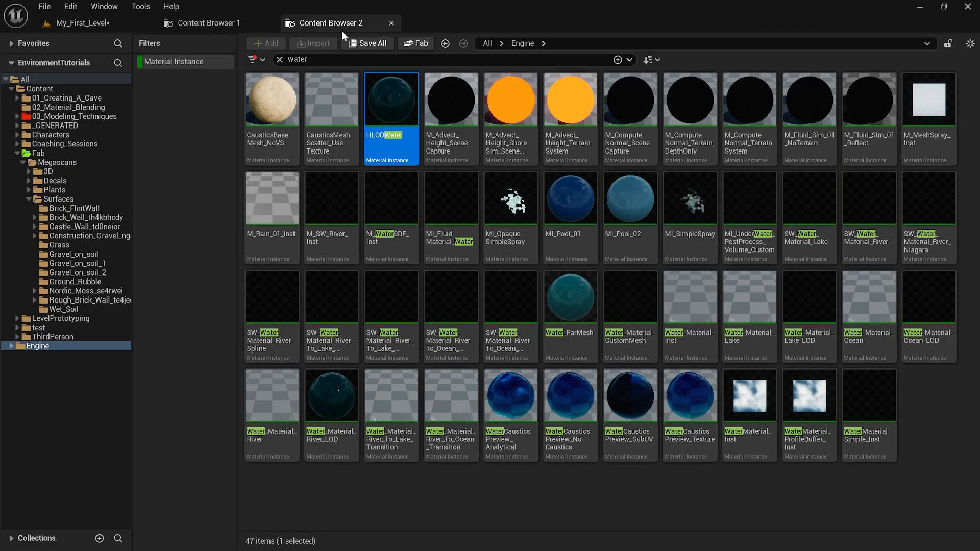
mouse_move(392, 99)
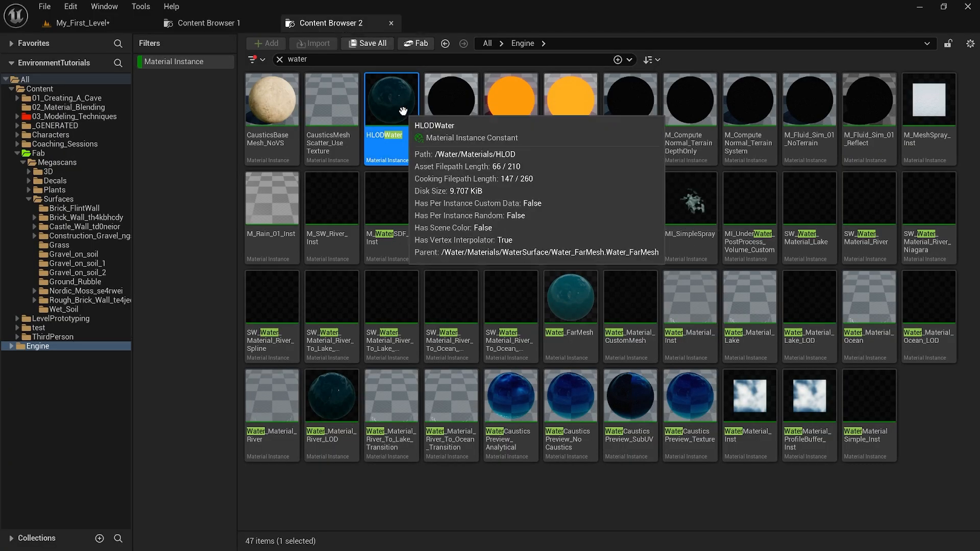
click(77, 23)
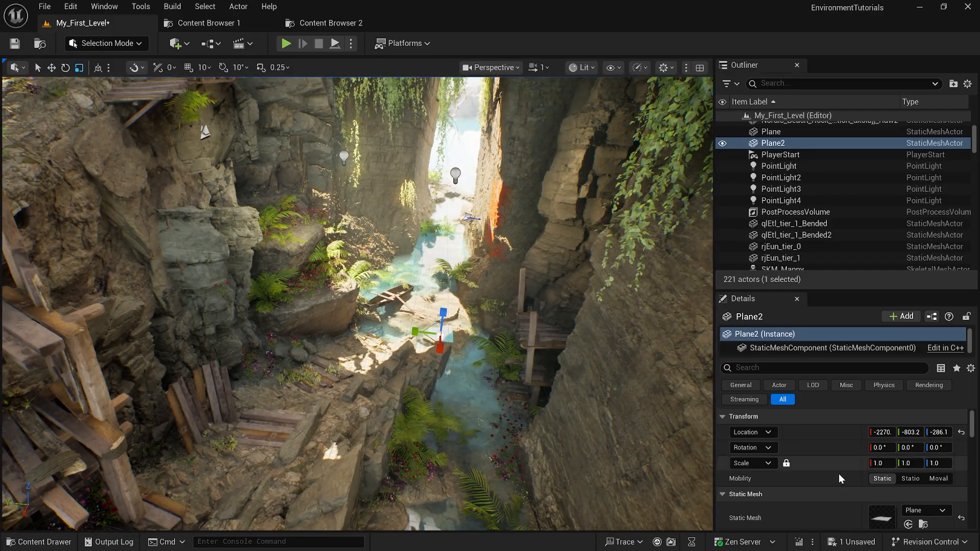
- Scale Plane2 to 100.0, lower it along Z, then delete it
click(878, 463)
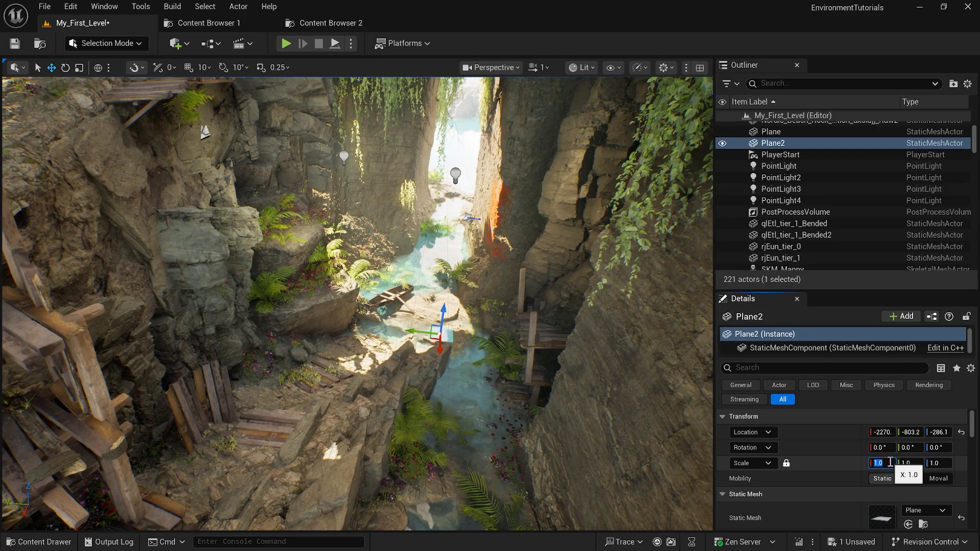
text(100.0)
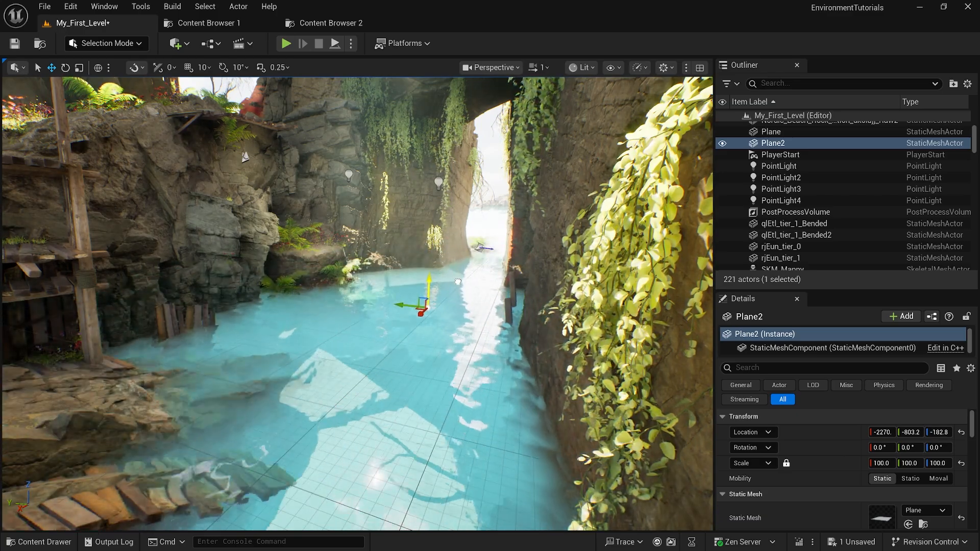
drag(430, 278, 429, 294)
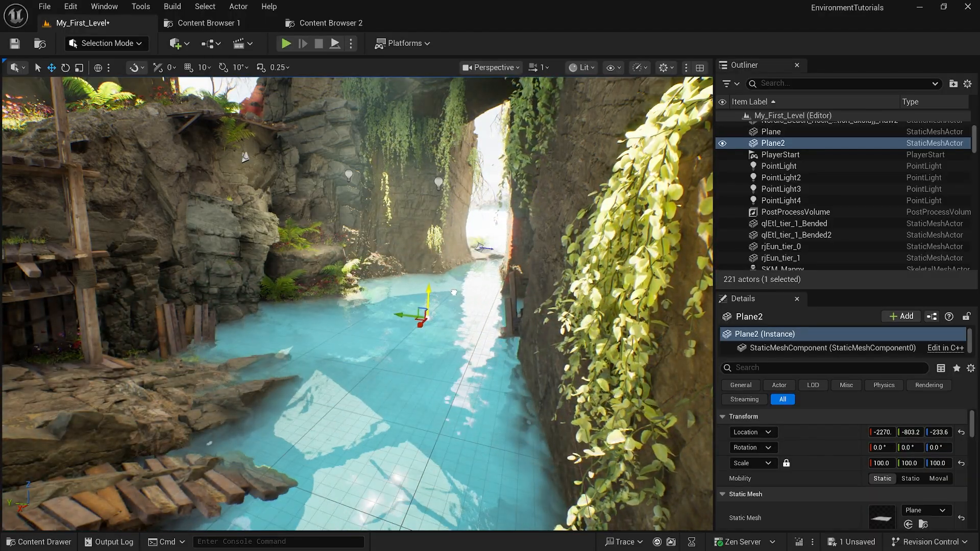
key(Delete)
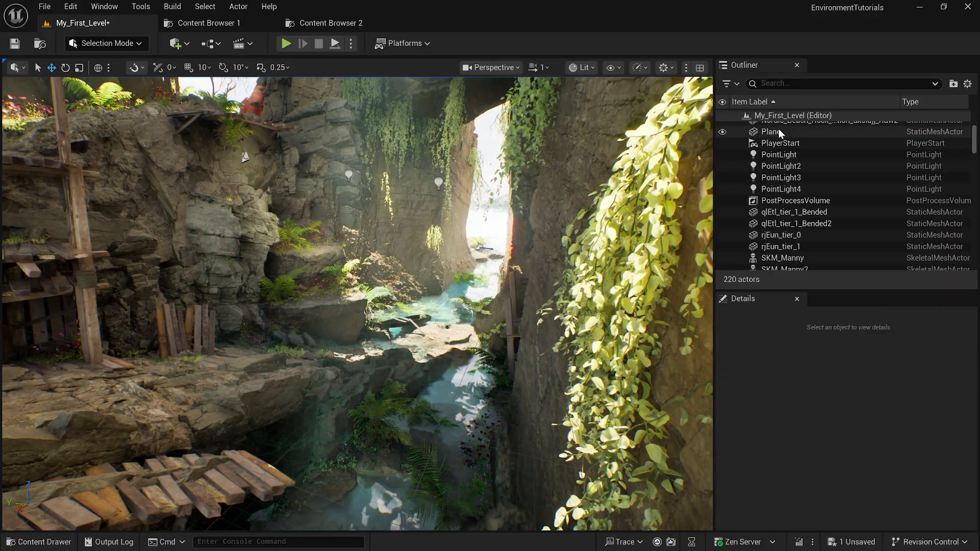
- Select the original Plane and raise it along Z to roughly -283
click(771, 131)
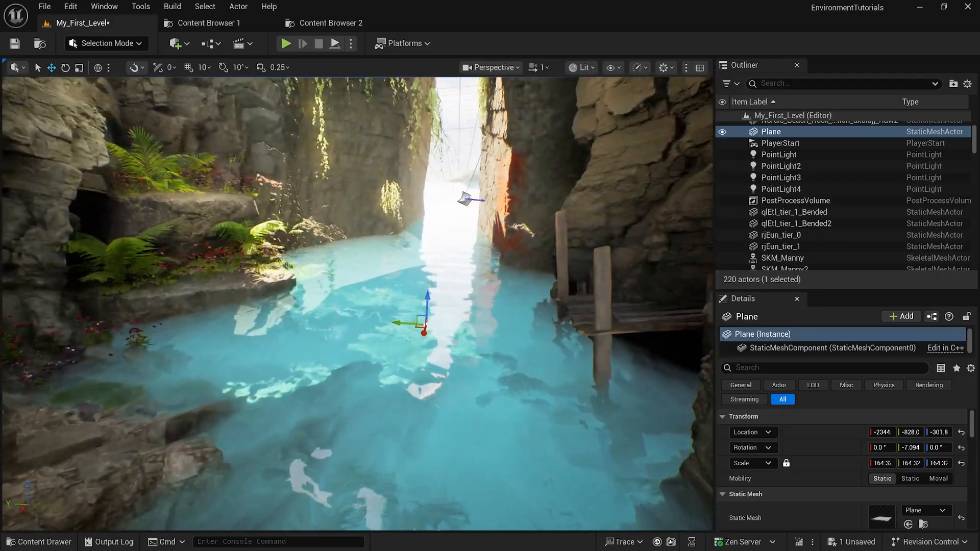
drag(426, 325, 471, 431)
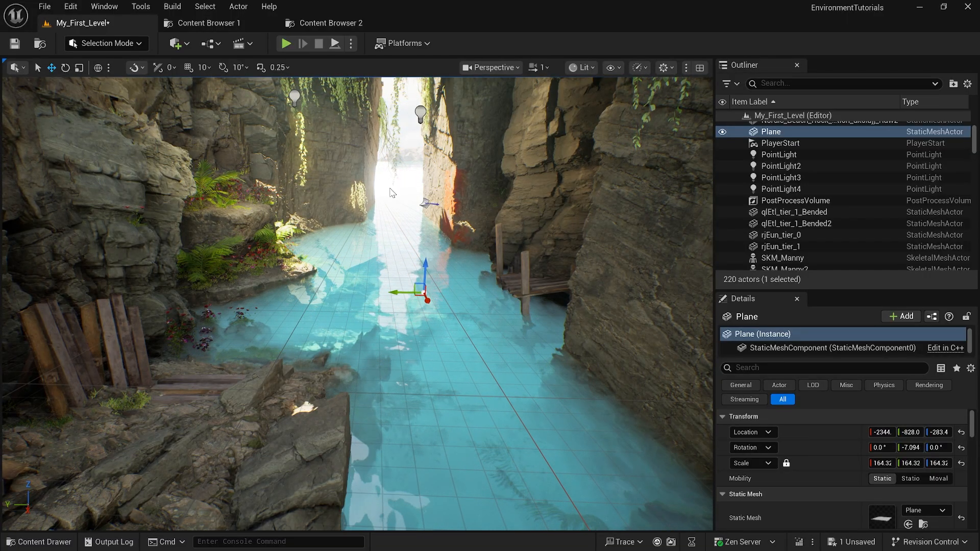
- Copy HLODWater into 01_Creating_A_Cave and select the resulting HLODWater_mycopy
click(330, 23)
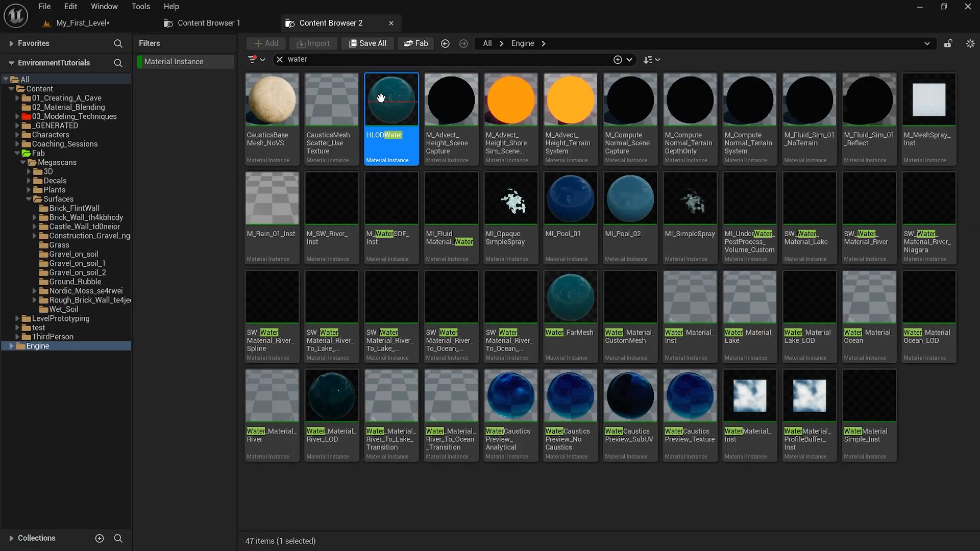
drag(390, 100, 78, 98)
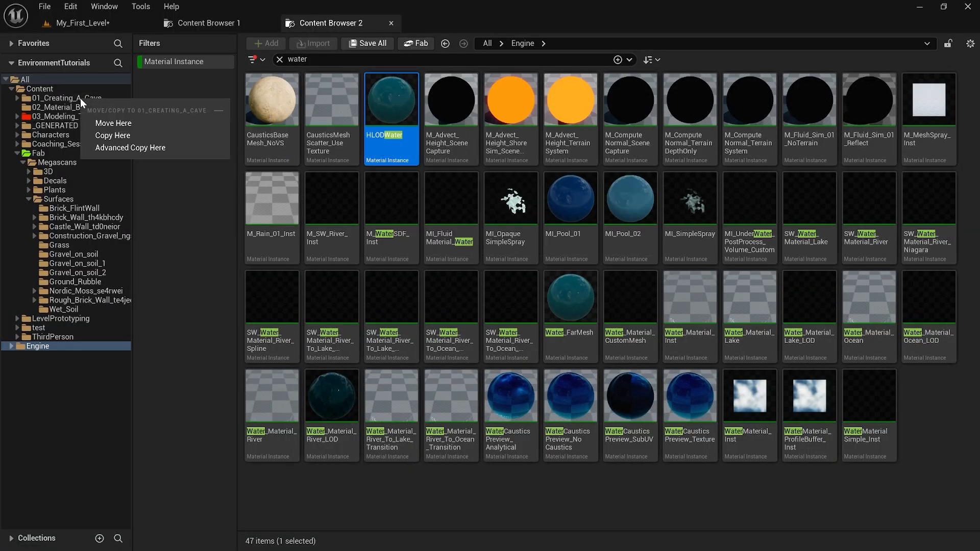
click(114, 135)
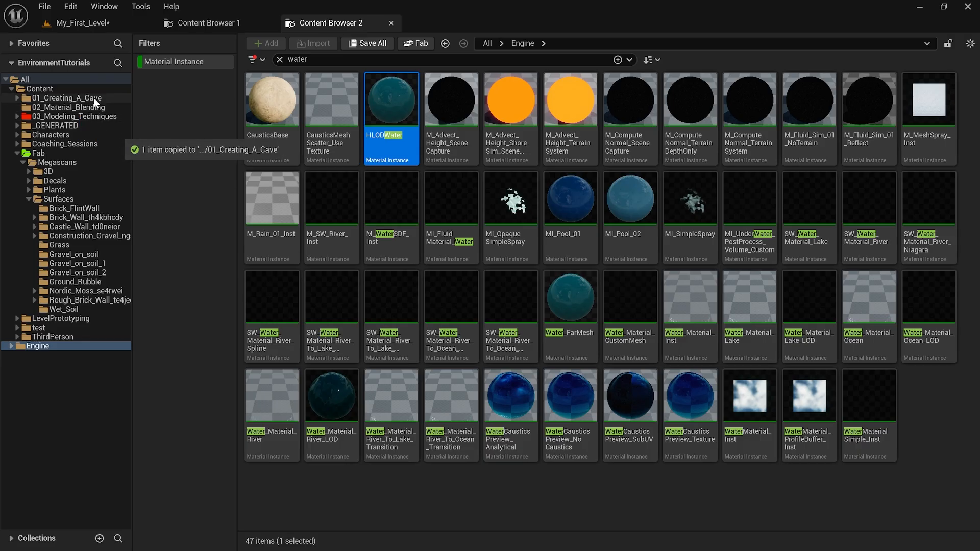
click(65, 97)
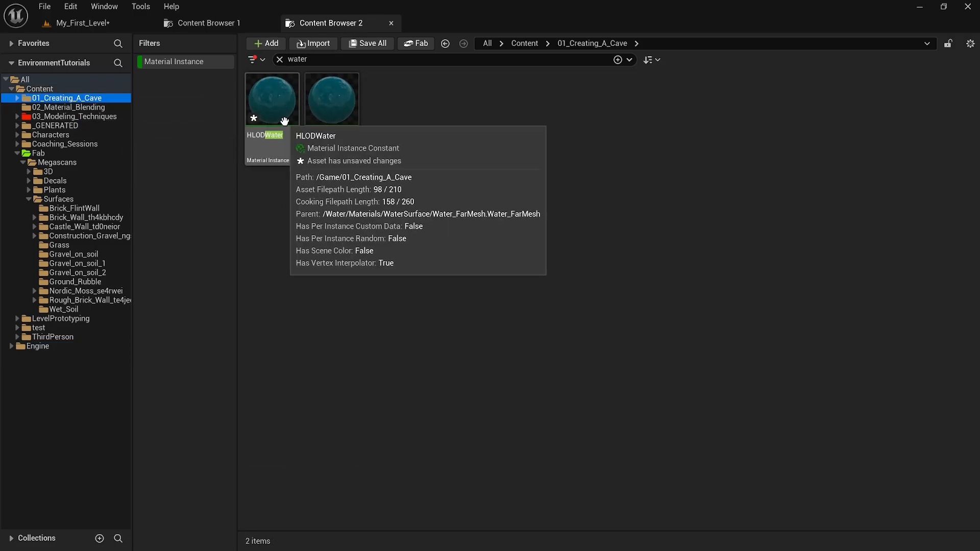
click(272, 100)
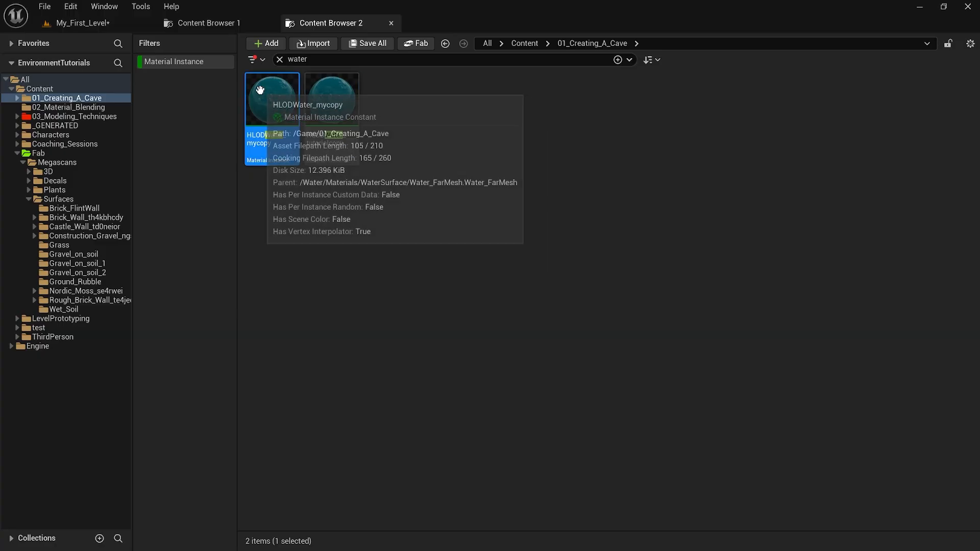
- Open HLODWater_mycopy in the Material Instance Editor, scrolling to its water parameter groups
click(86, 23)
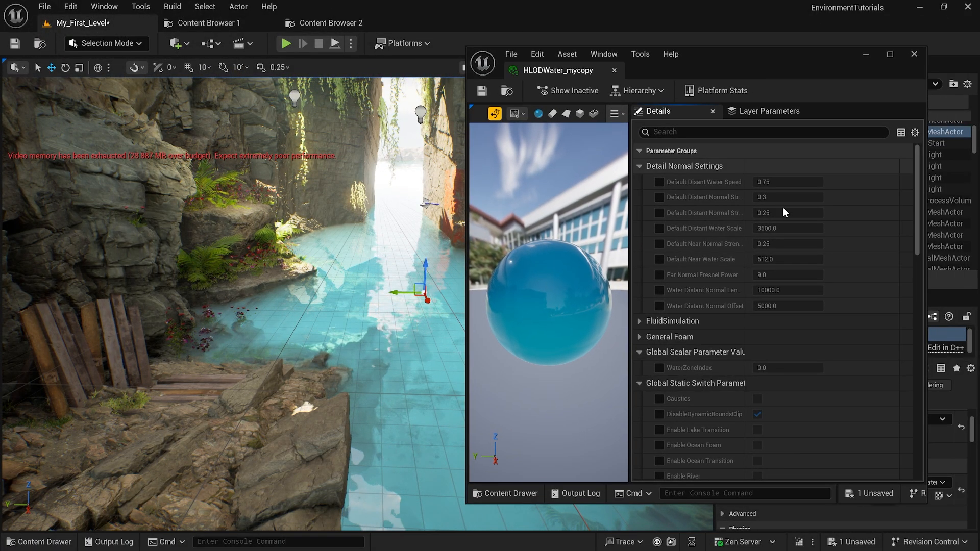
scroll(down, 3)
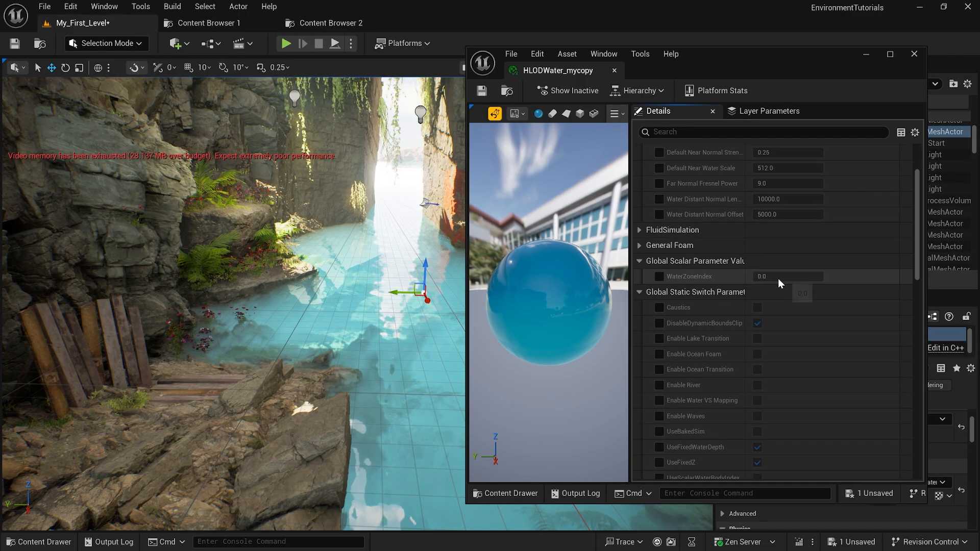
scroll(down, 3)
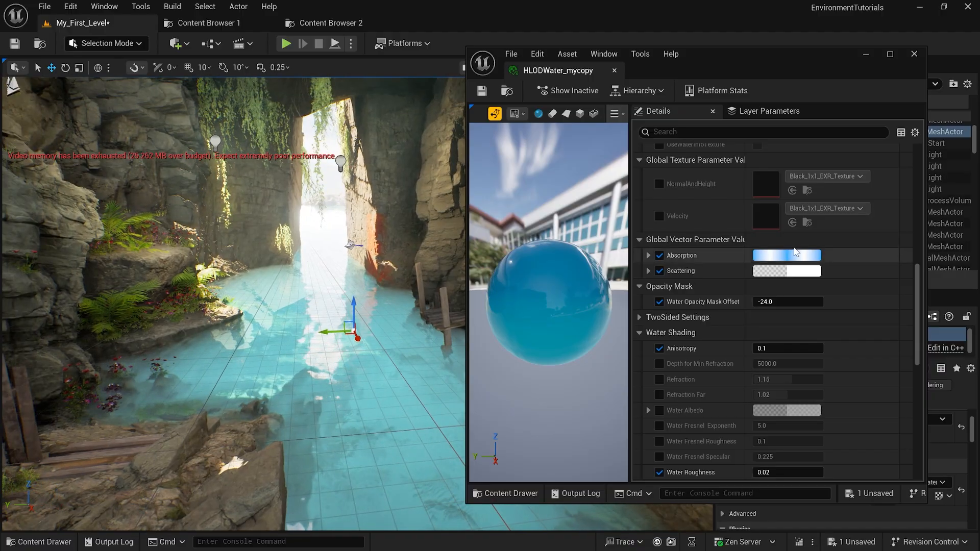
- Change the Absorption colour's saturation, then cancel a reddish absorption tint
click(786, 255)
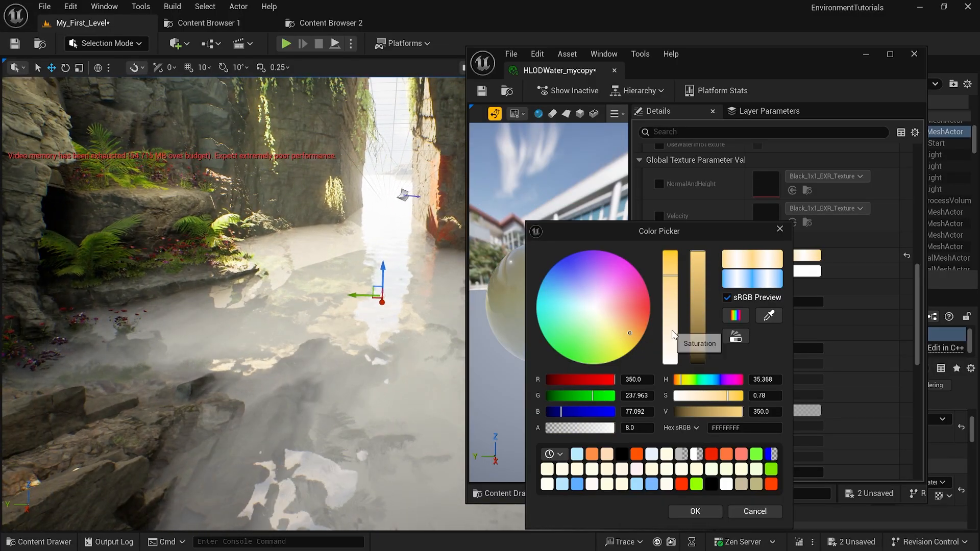
drag(669, 312, 669, 253)
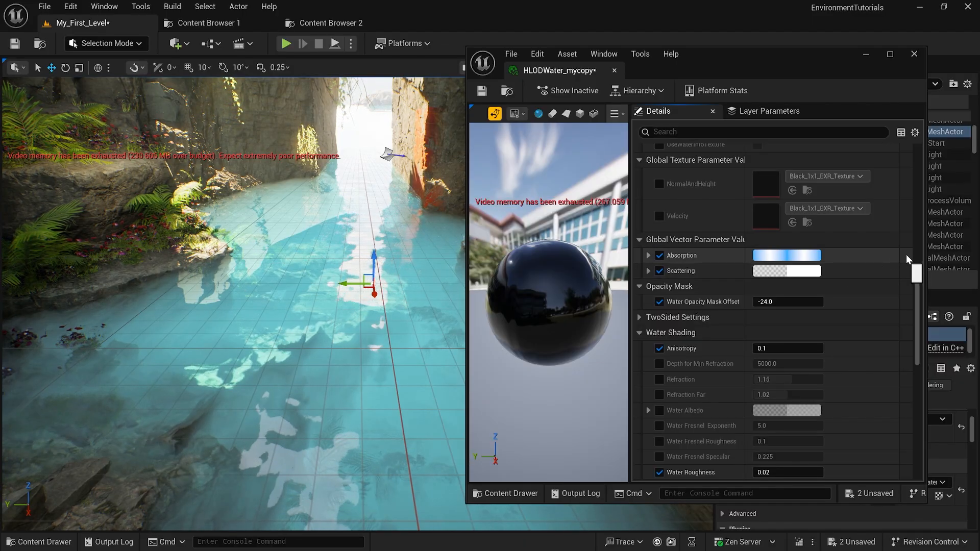
click(786, 255)
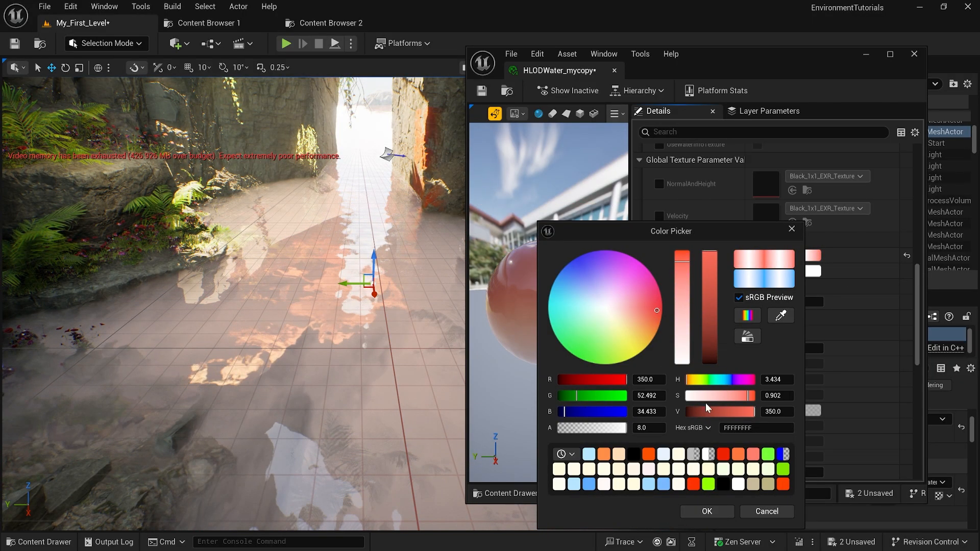
click(707, 512)
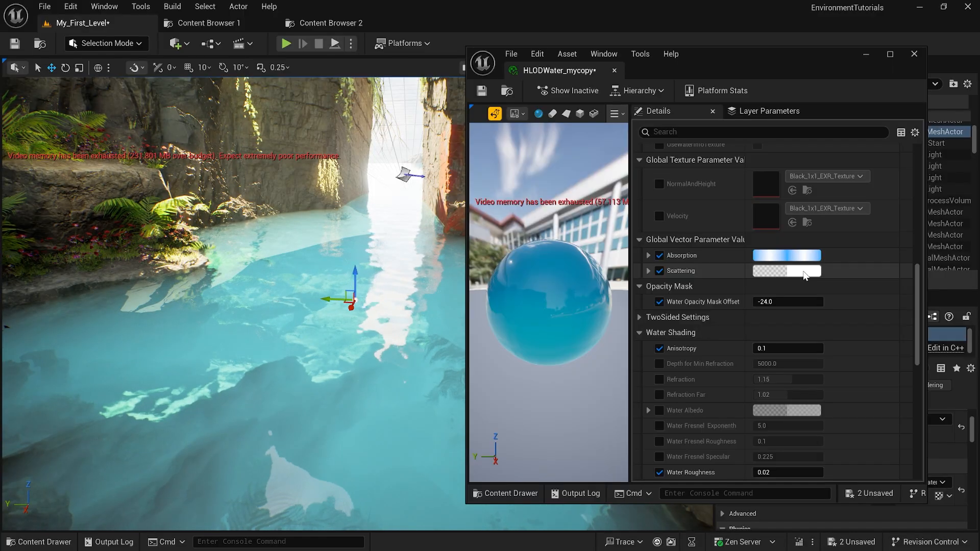
click(786, 270)
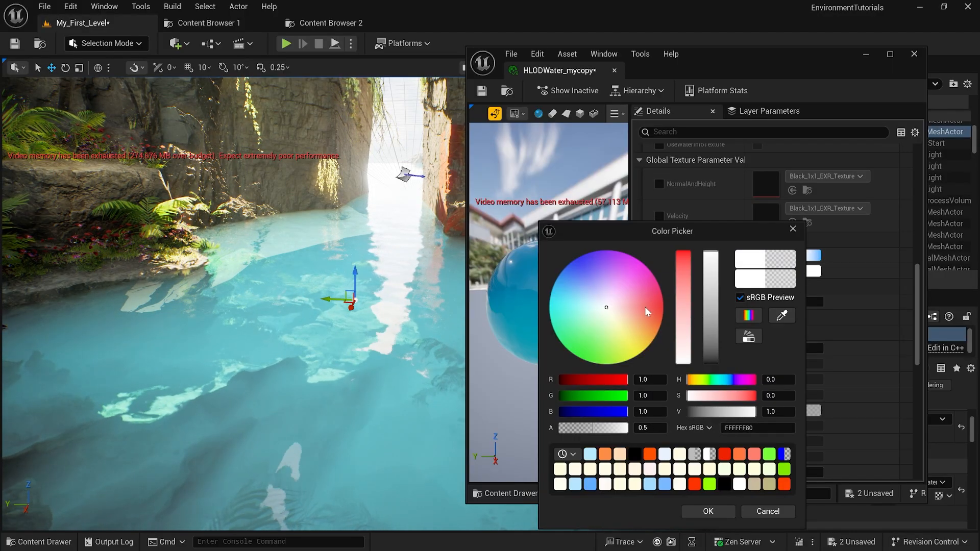
click(660, 313)
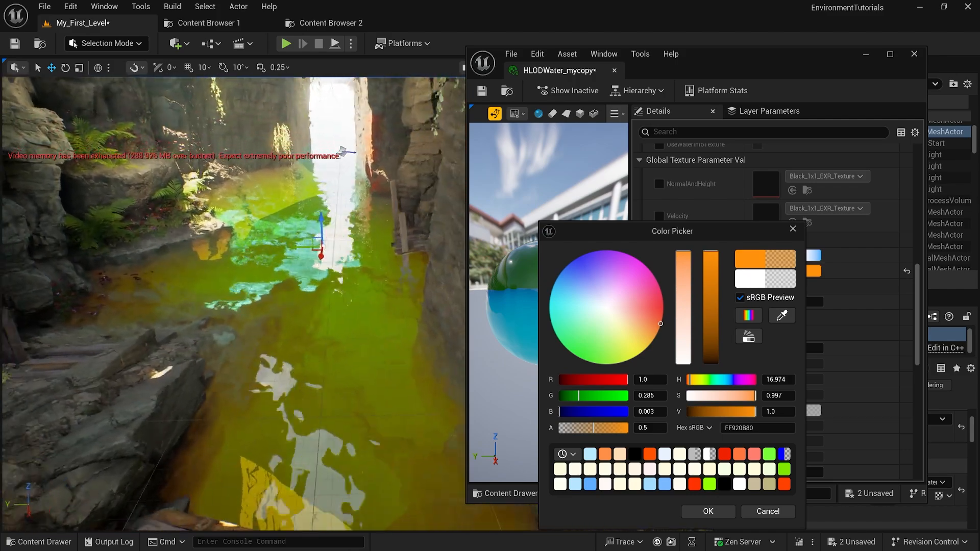
click(558, 284)
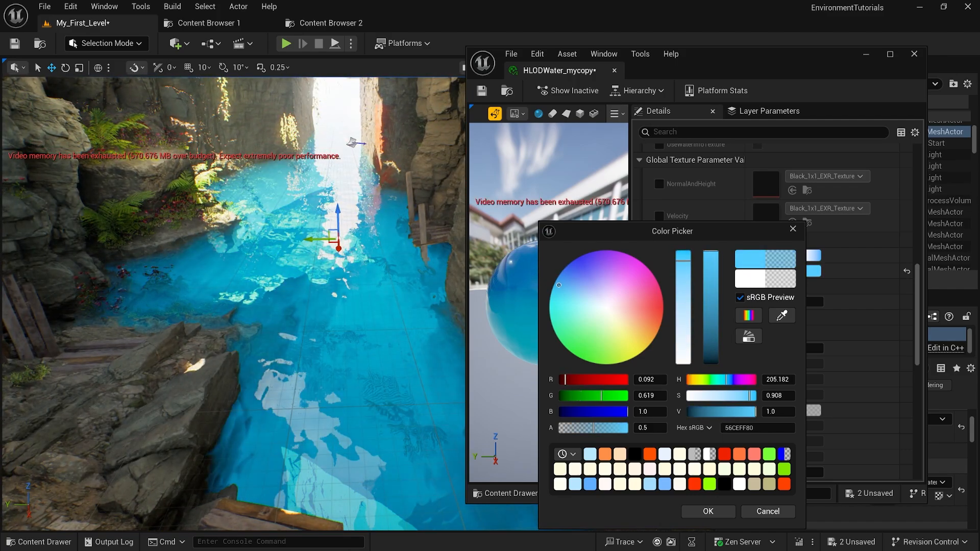
click(707, 511)
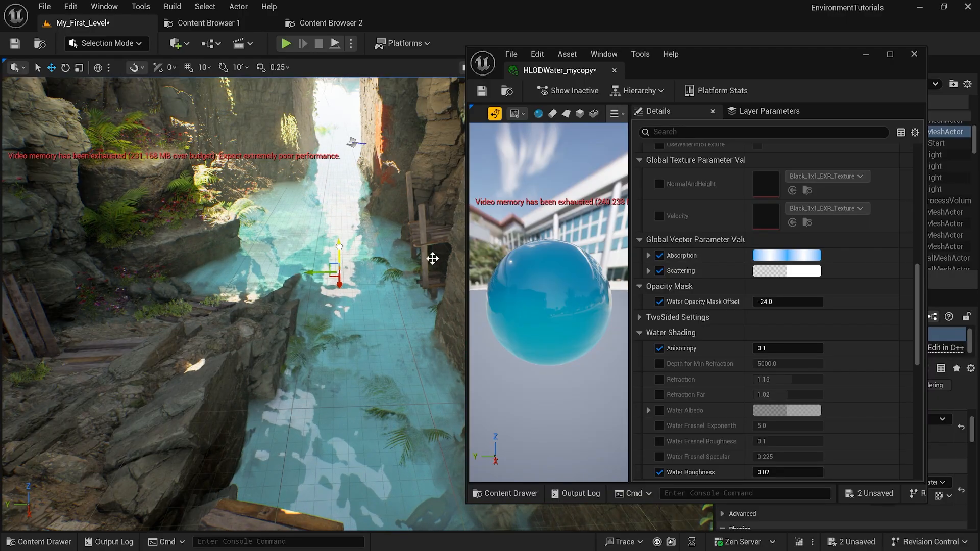
click(786, 255)
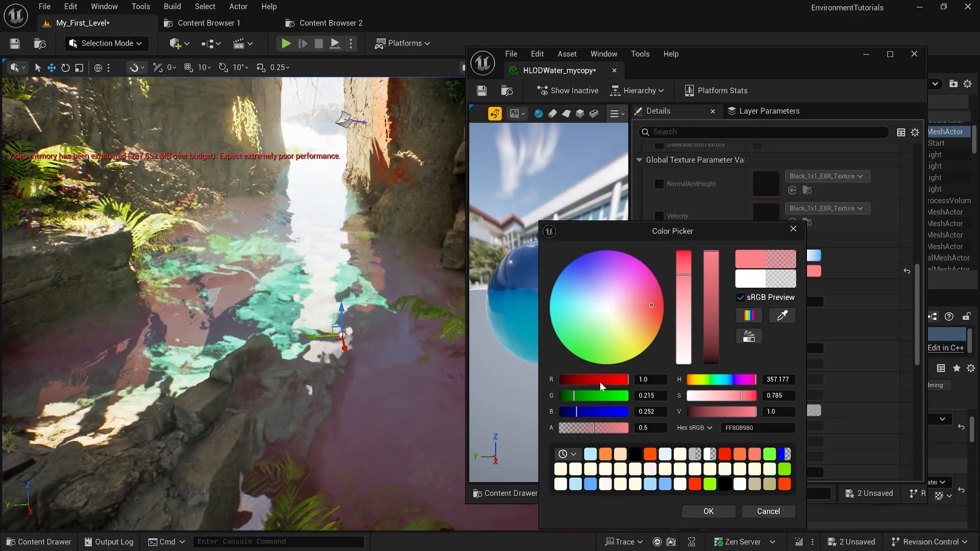
click(597, 316)
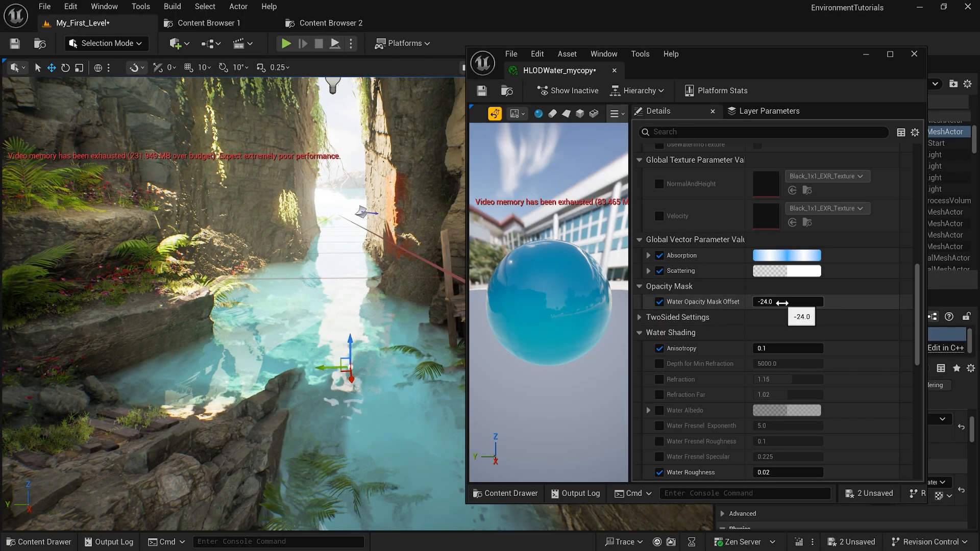
drag(787, 301, 797, 301)
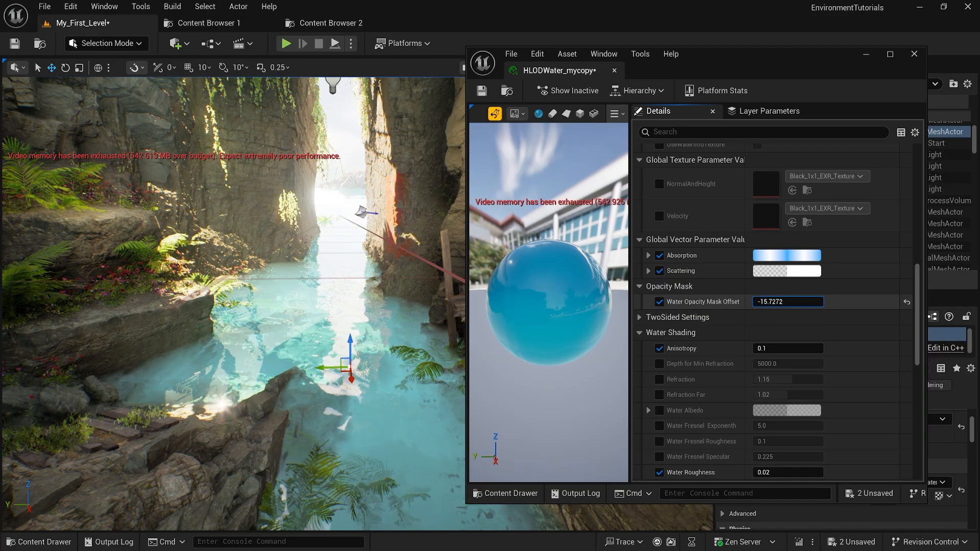
text(-0.166136)
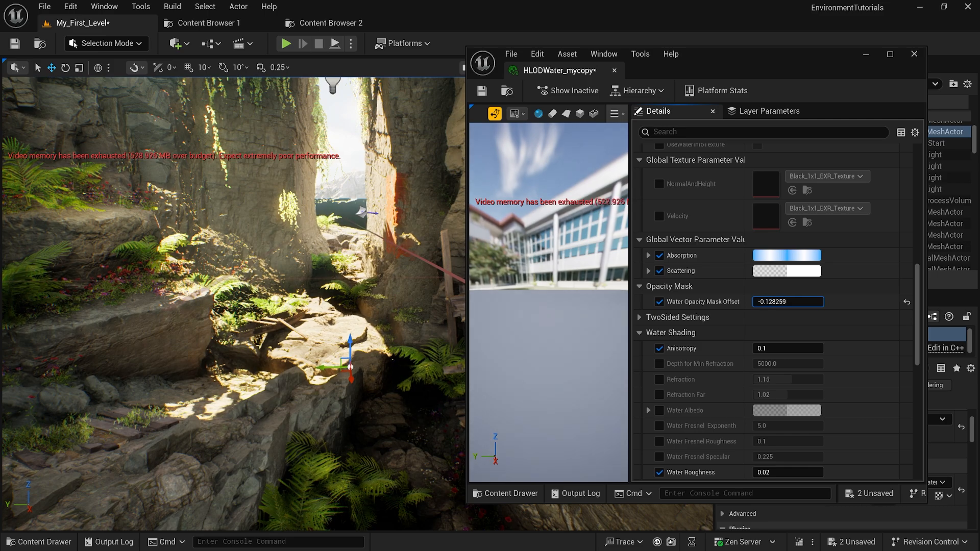
text(-151.073303)
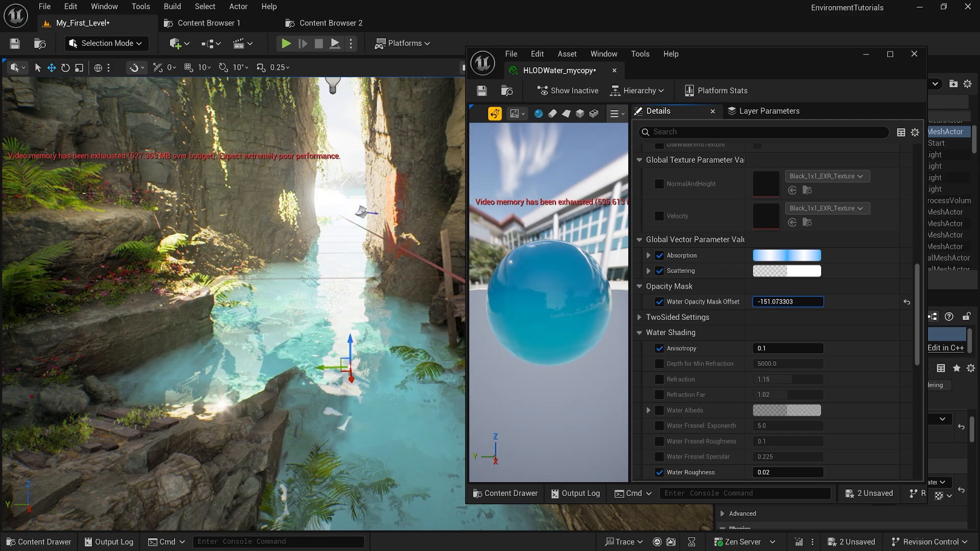
text(-24.0)
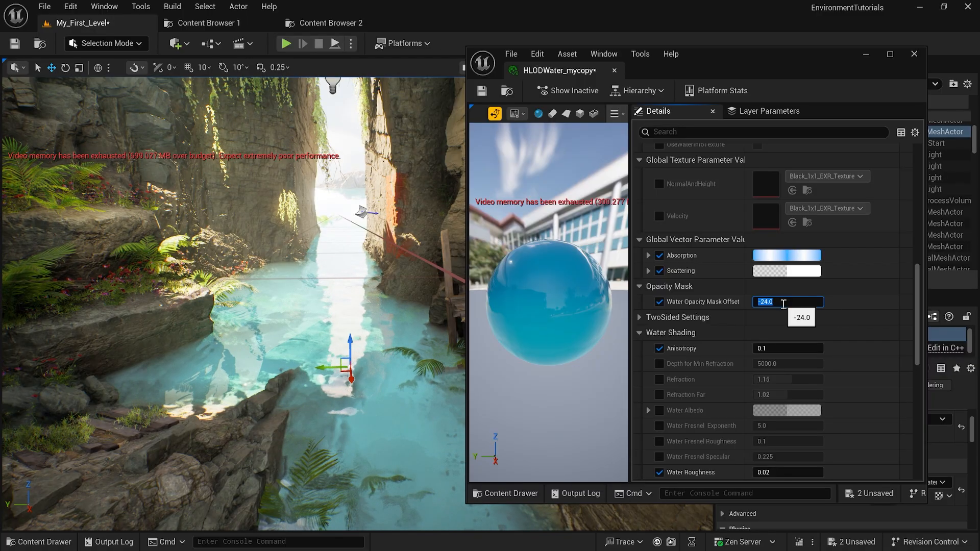
text(-72.336067)
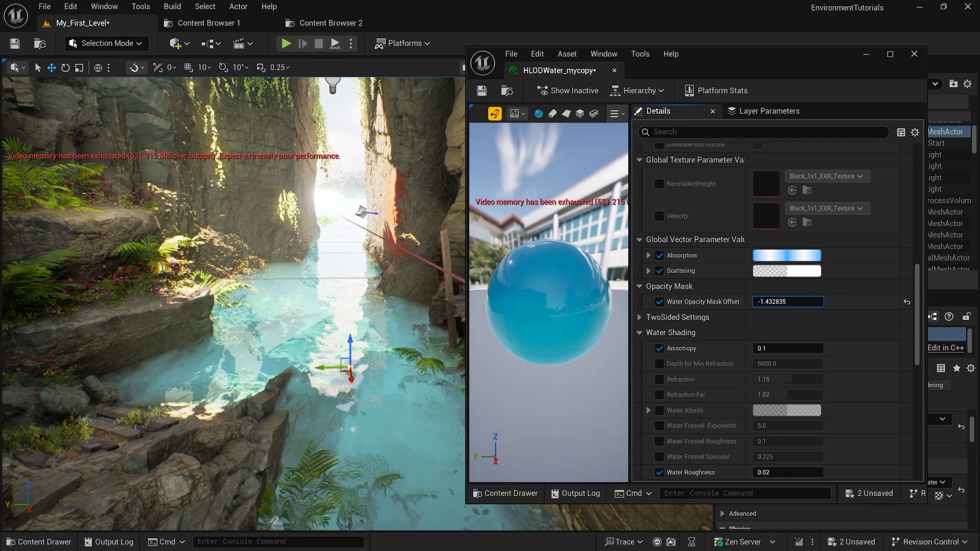
text(-0.819854)
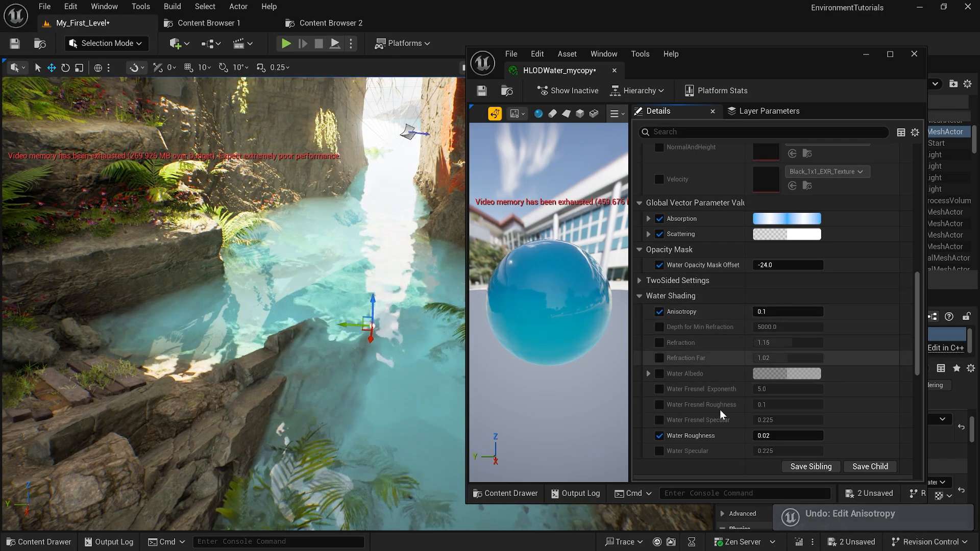
- Override Refraction, test values by scrubbing, and settle on 1.154268
click(659, 342)
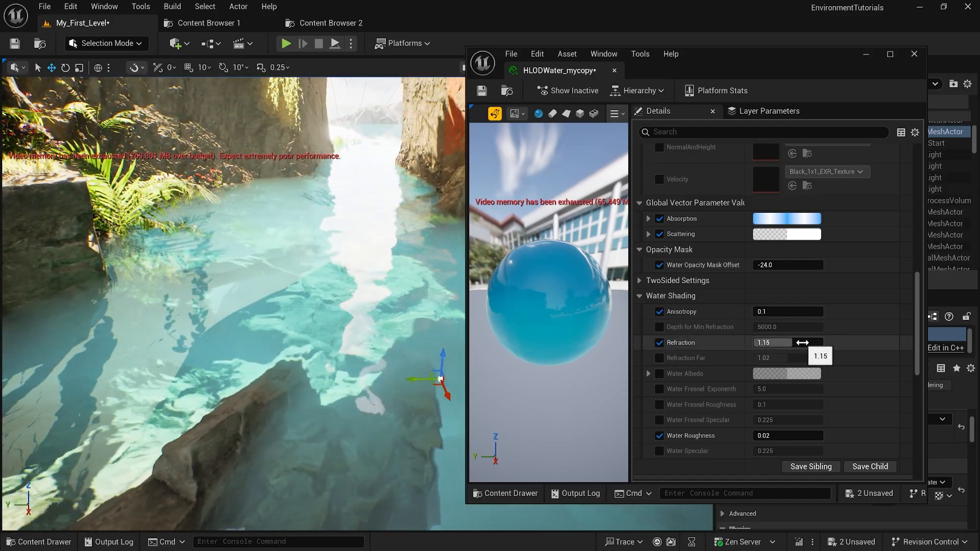
drag(800, 343, 757, 342)
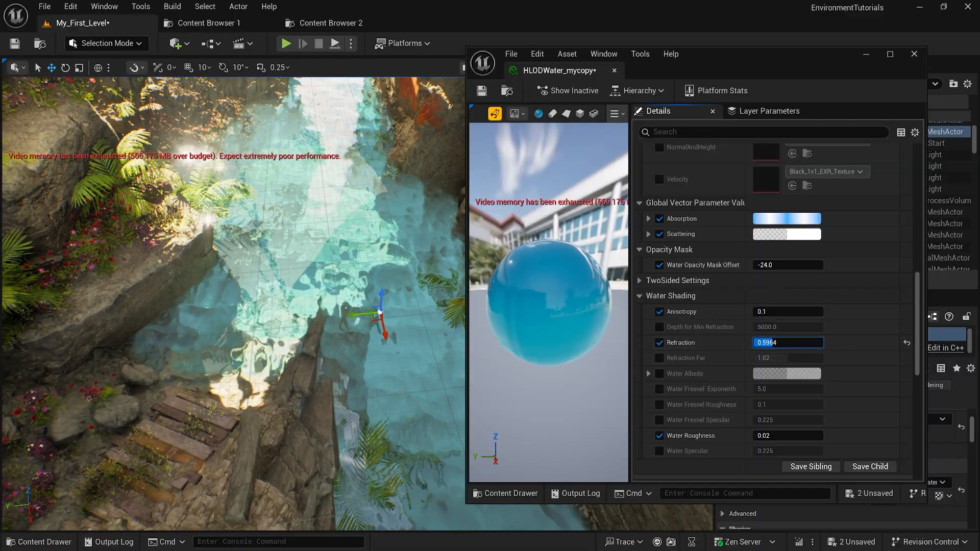
text(1.154268)
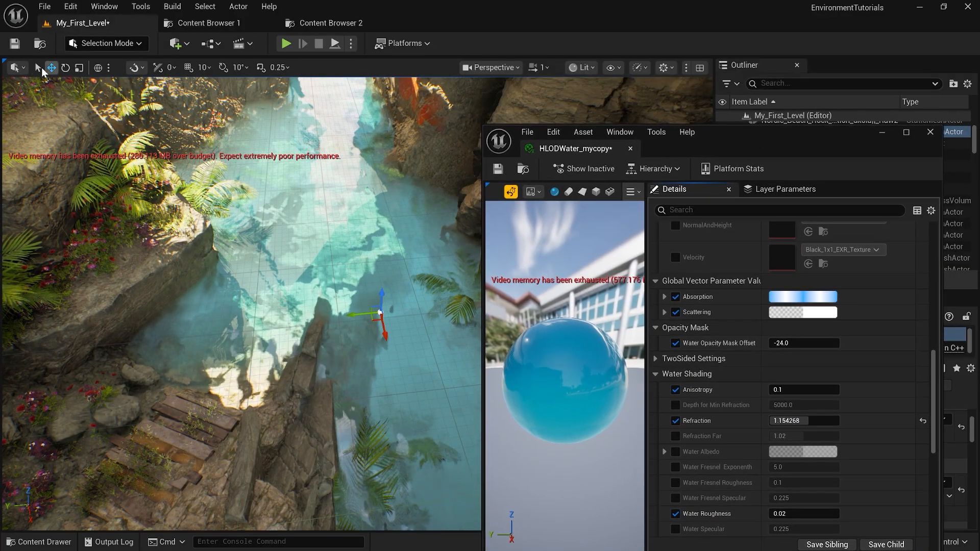
- Turn on Game View in the Perspective viewport options to hide editor icons and gizmos
click(491, 68)
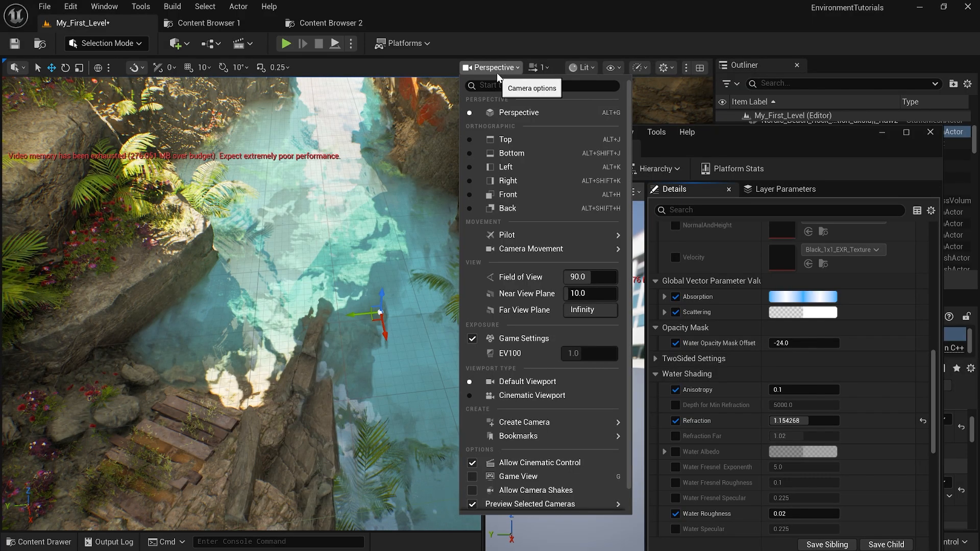
mouse_move(517, 436)
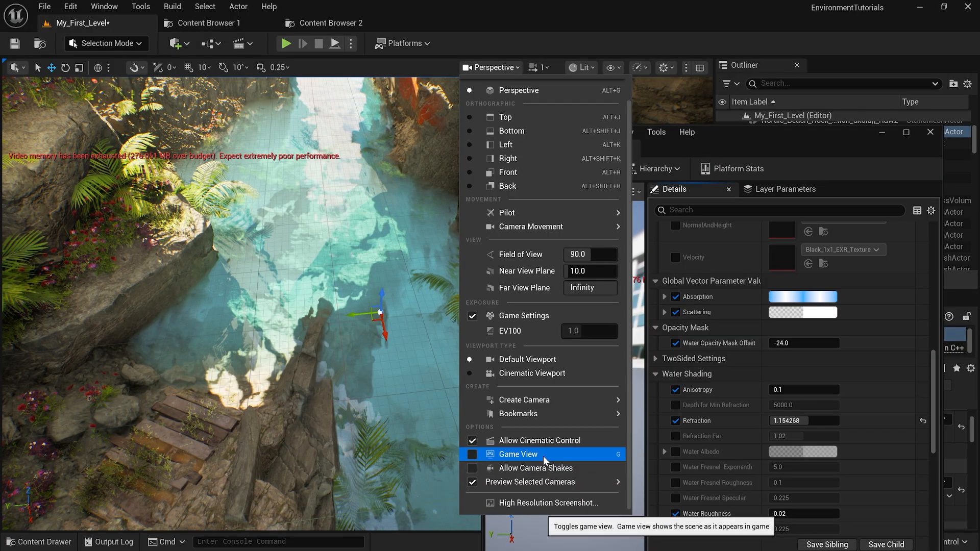
click(518, 454)
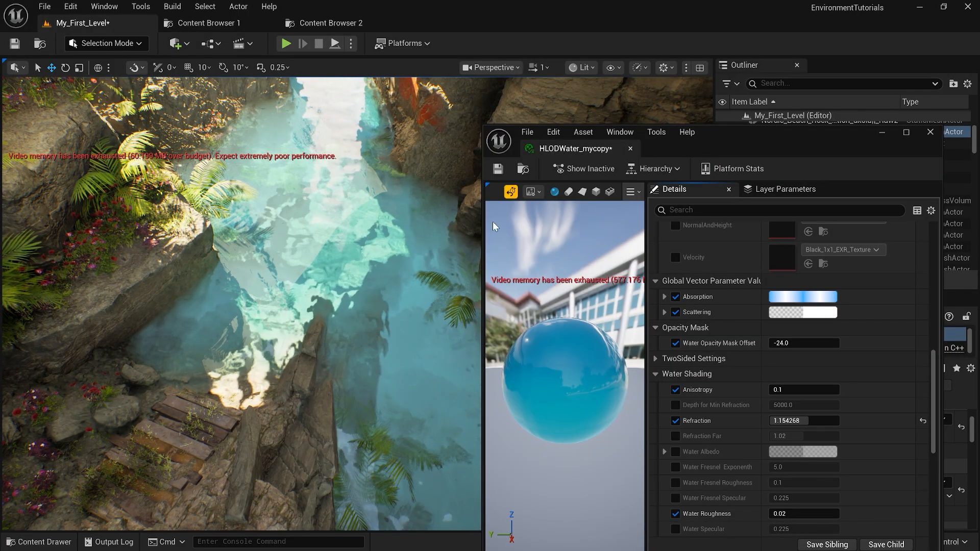
click(638, 67)
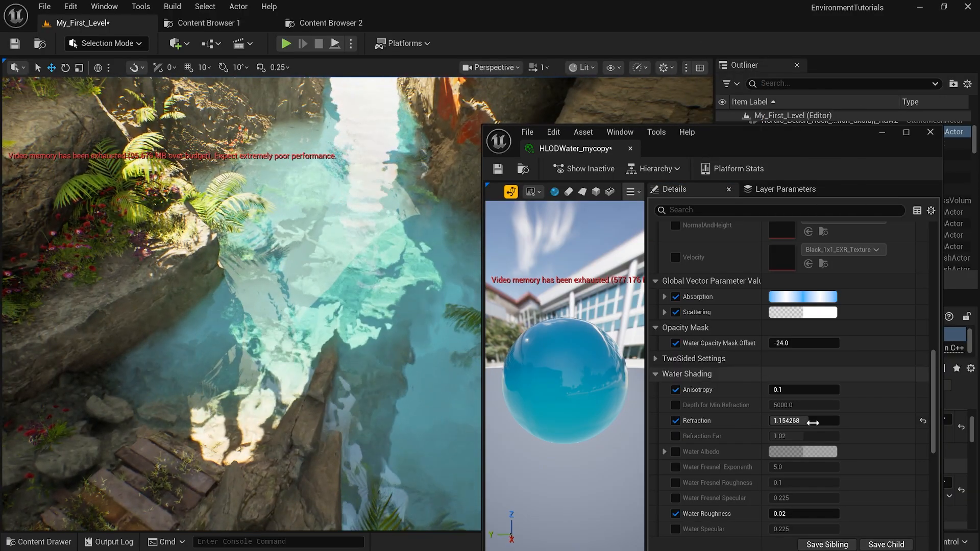
drag(803, 420, 838, 421)
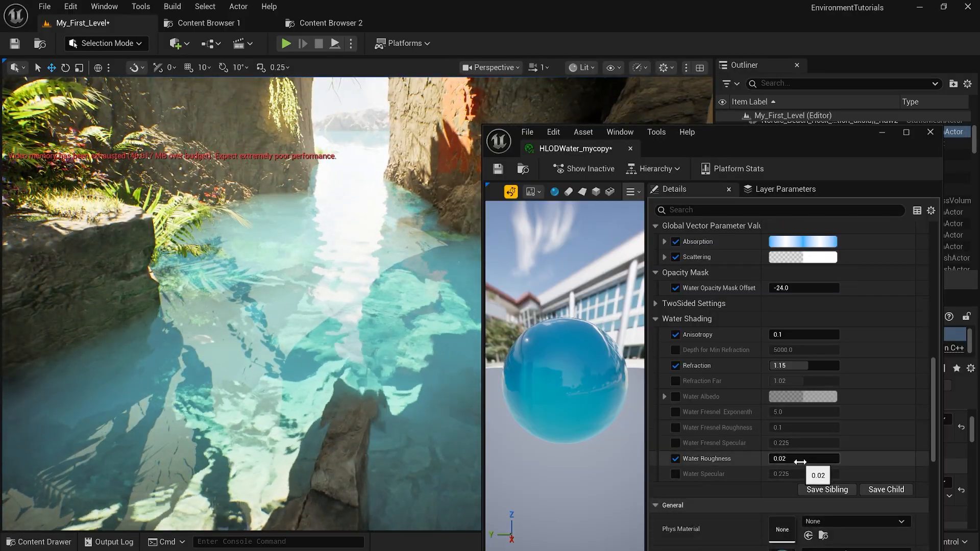
drag(802, 458, 831, 458)
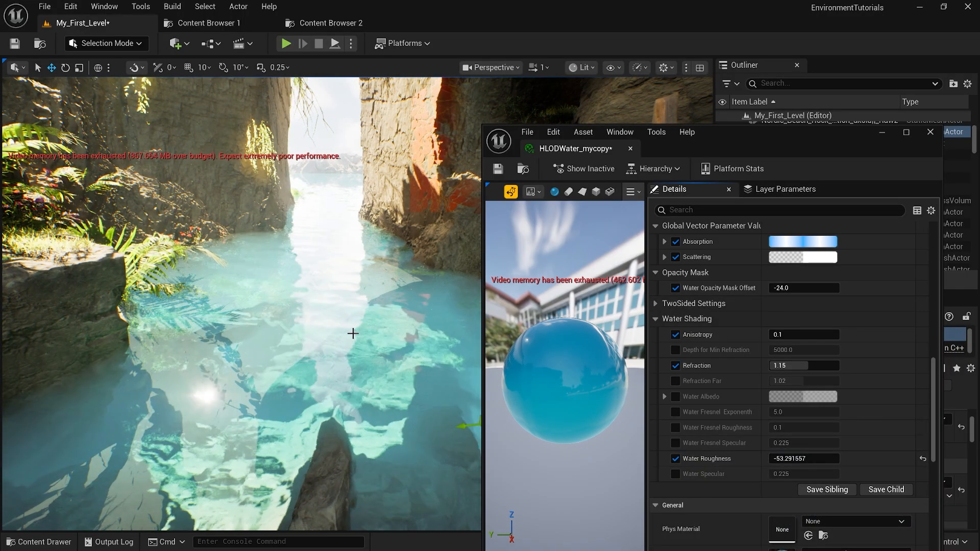
key(ctrl+z)
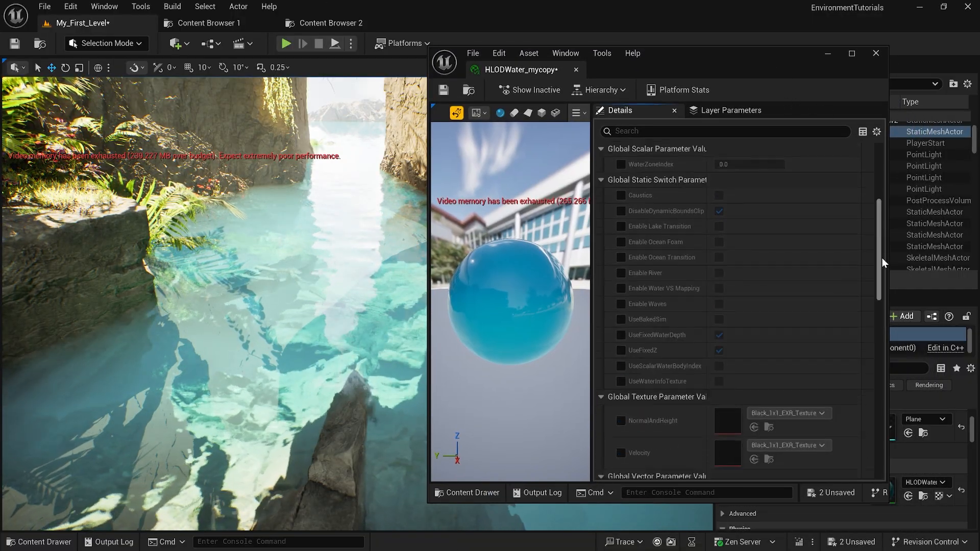
scroll(down, 3)
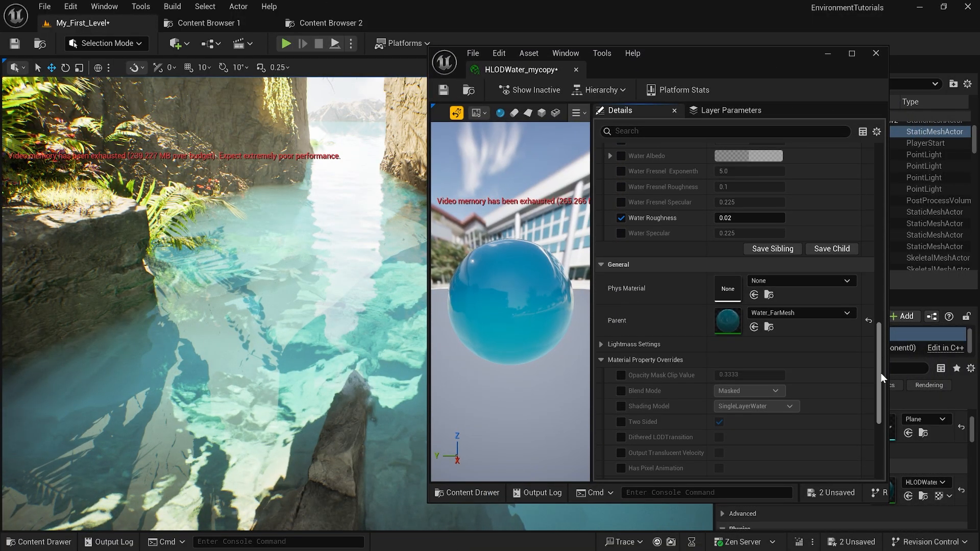